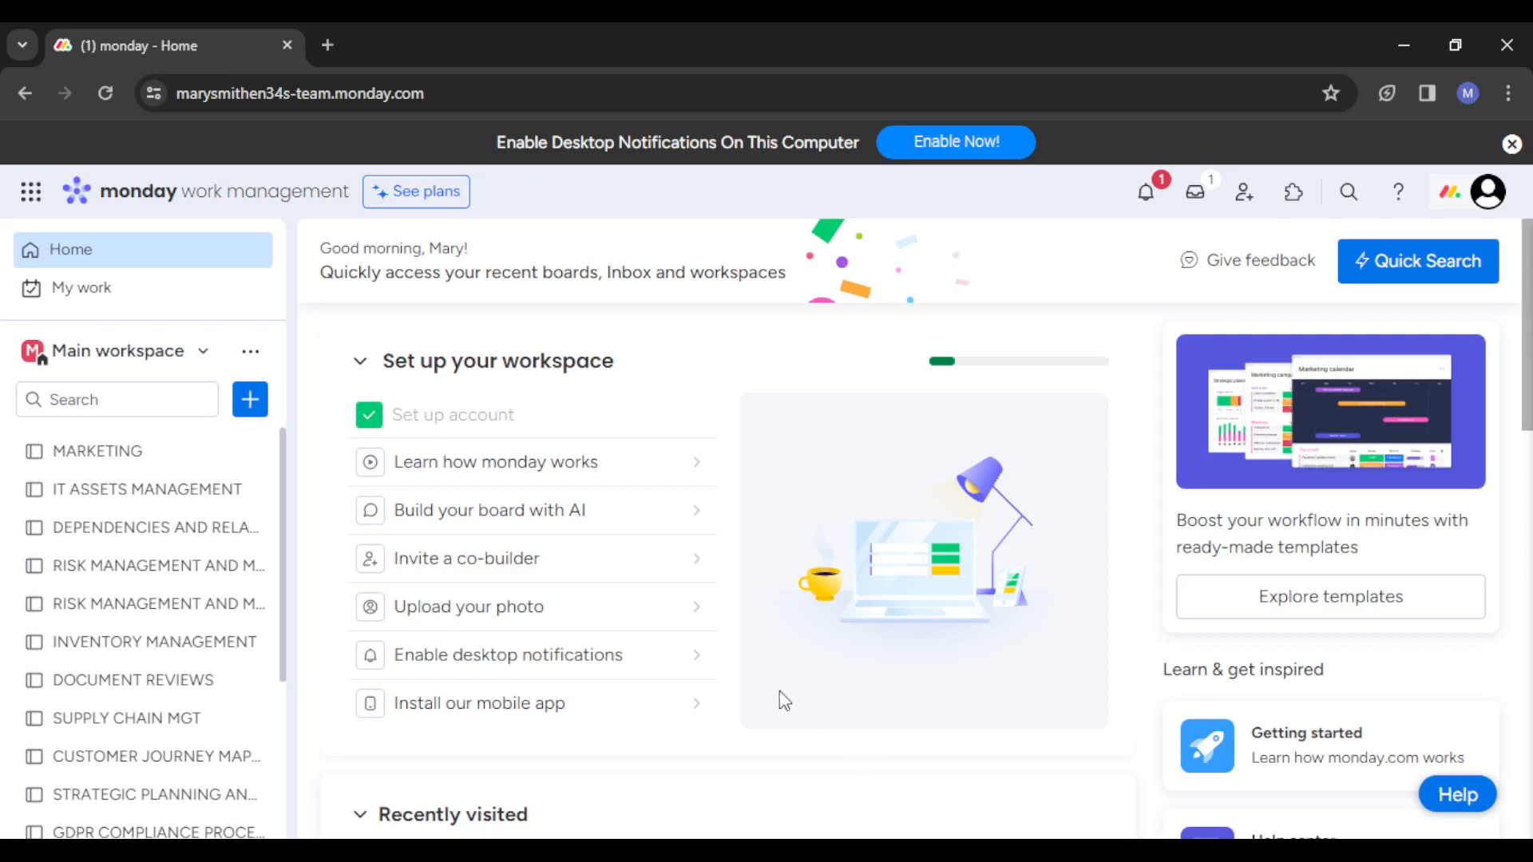
mouse_move(685, 607)
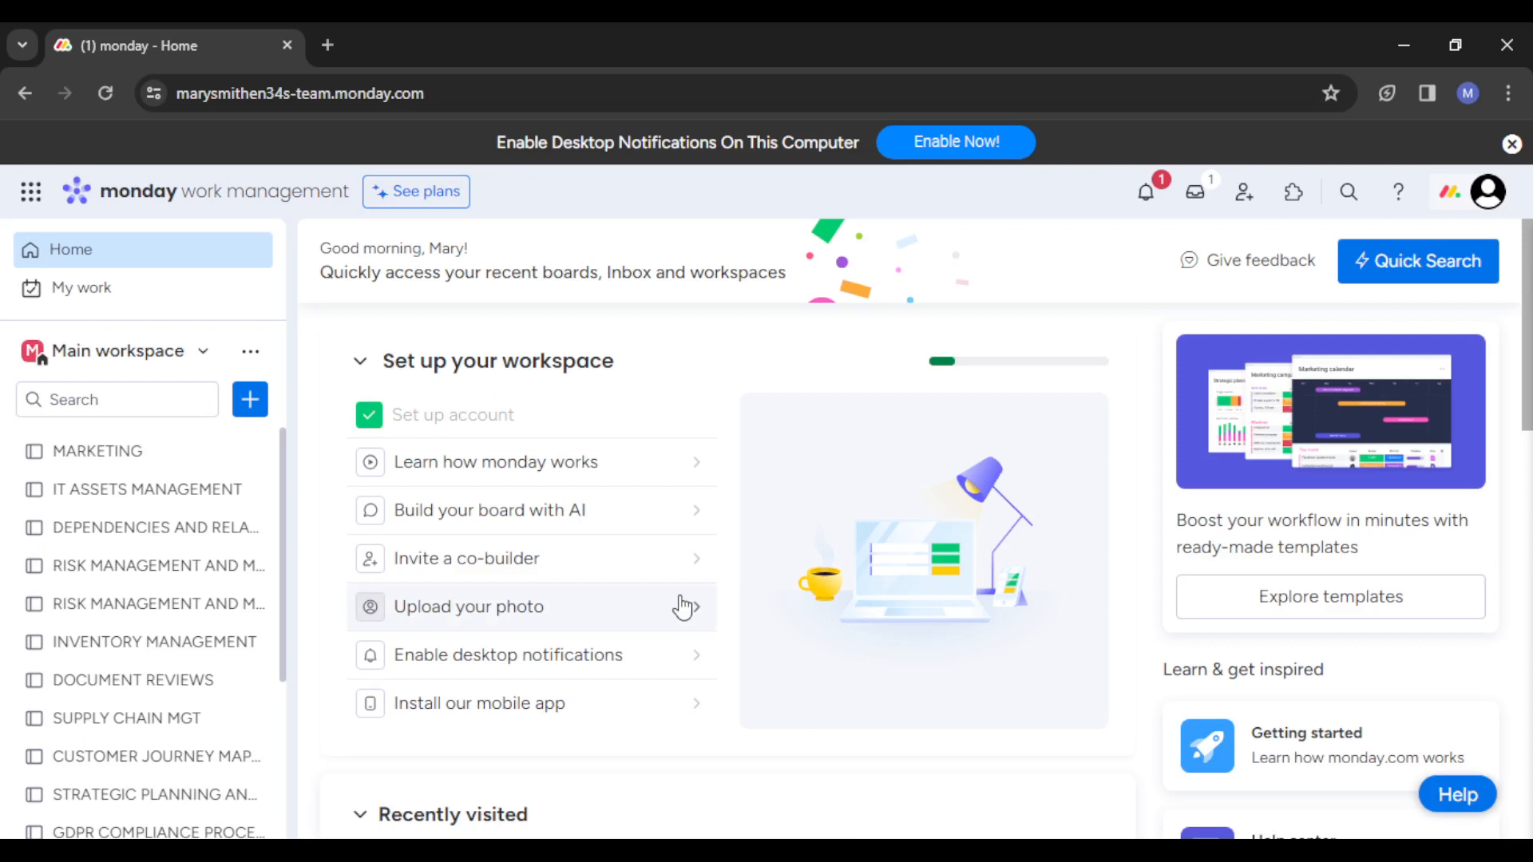
mouse_move(499, 632)
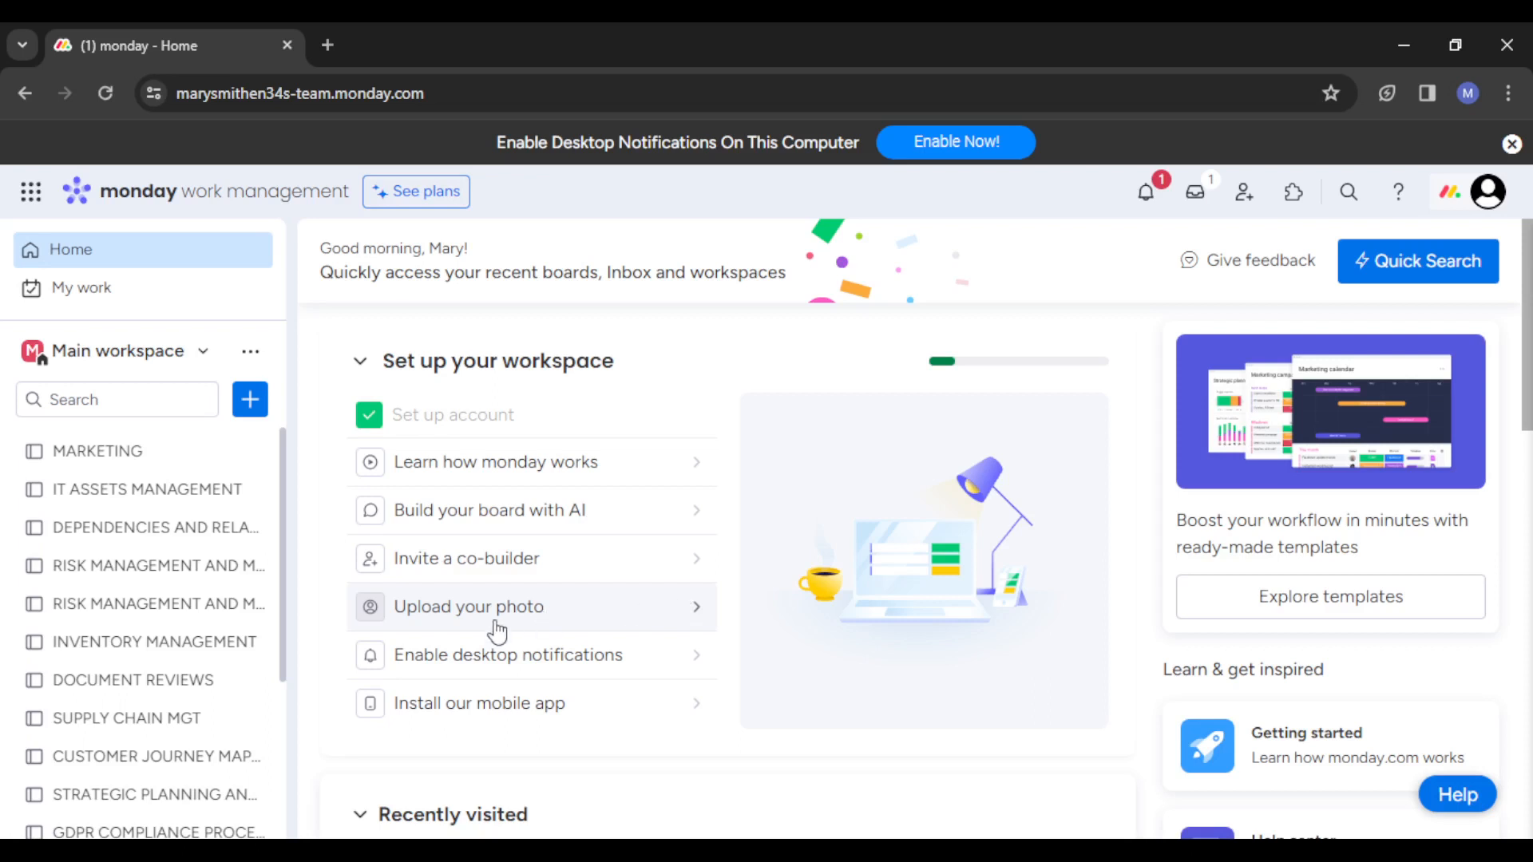
mouse_move(279, 505)
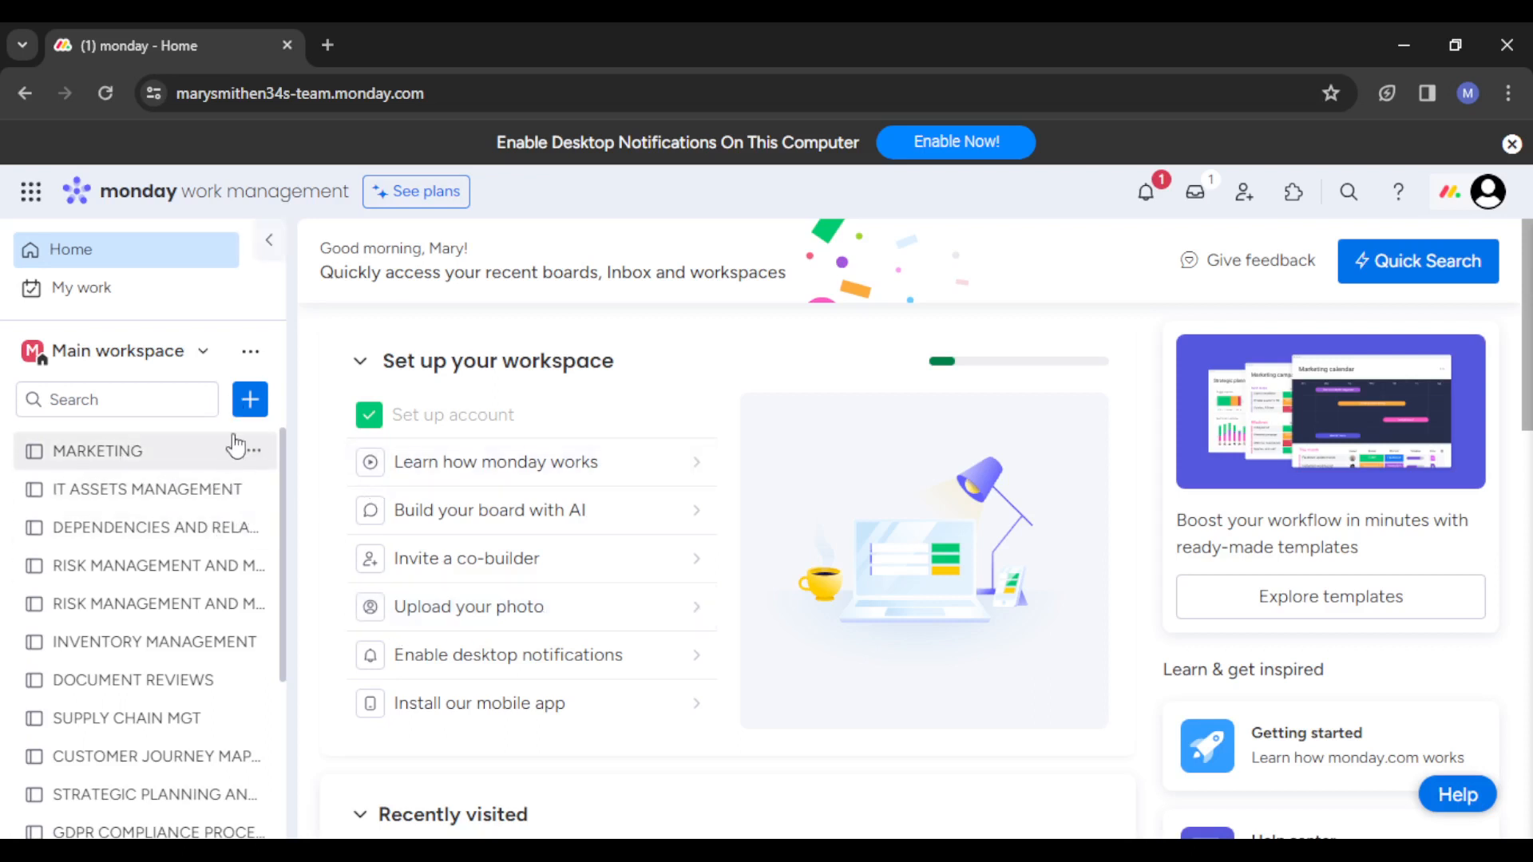
mouse_move(249, 399)
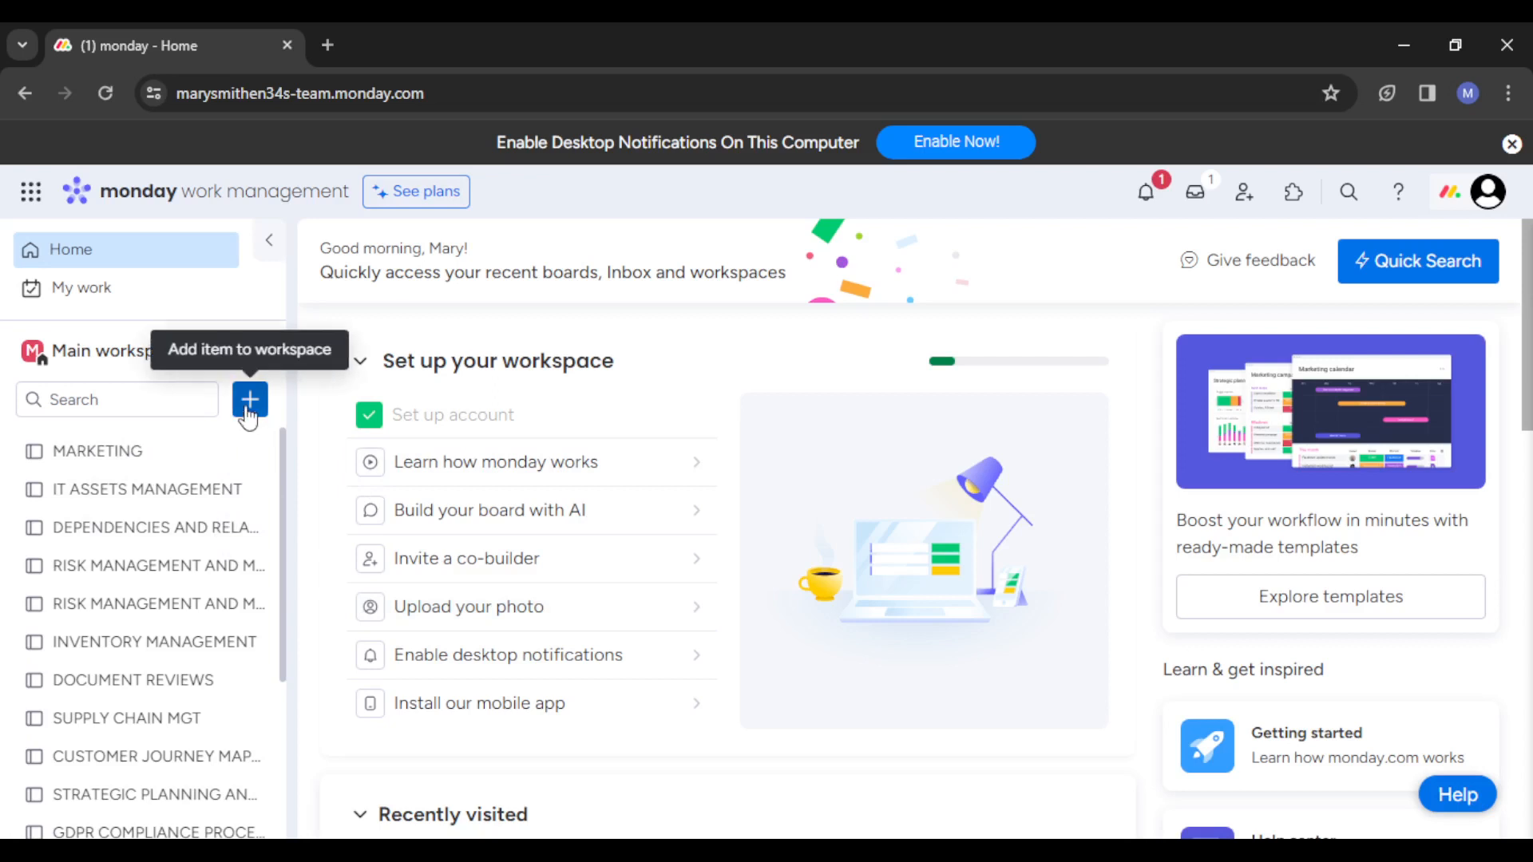
Show the add-to-workspace menu and its Import data sources submenu
click(249, 399)
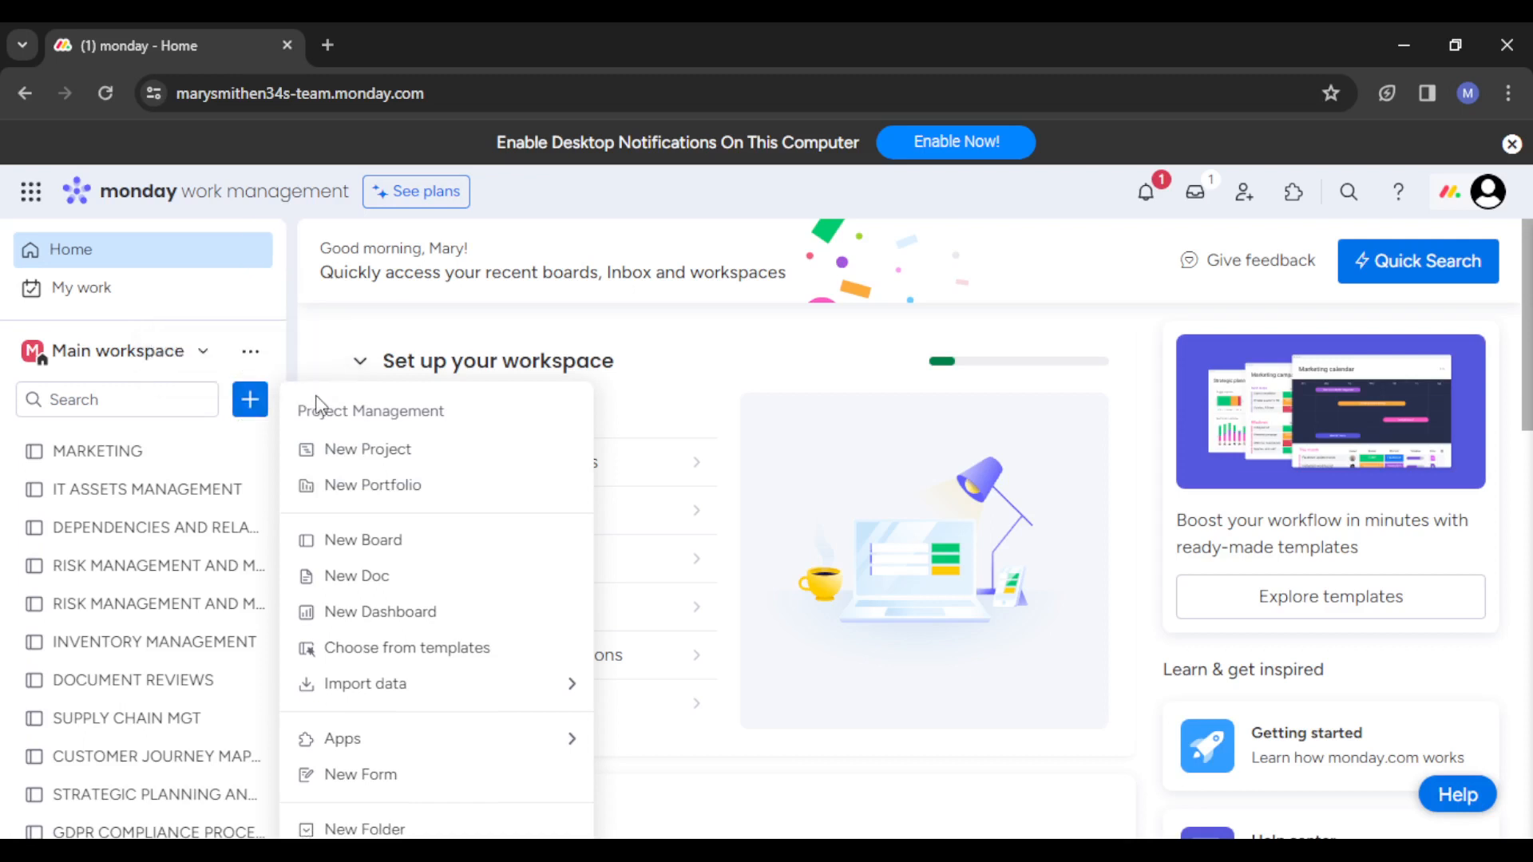
mouse_move(372, 486)
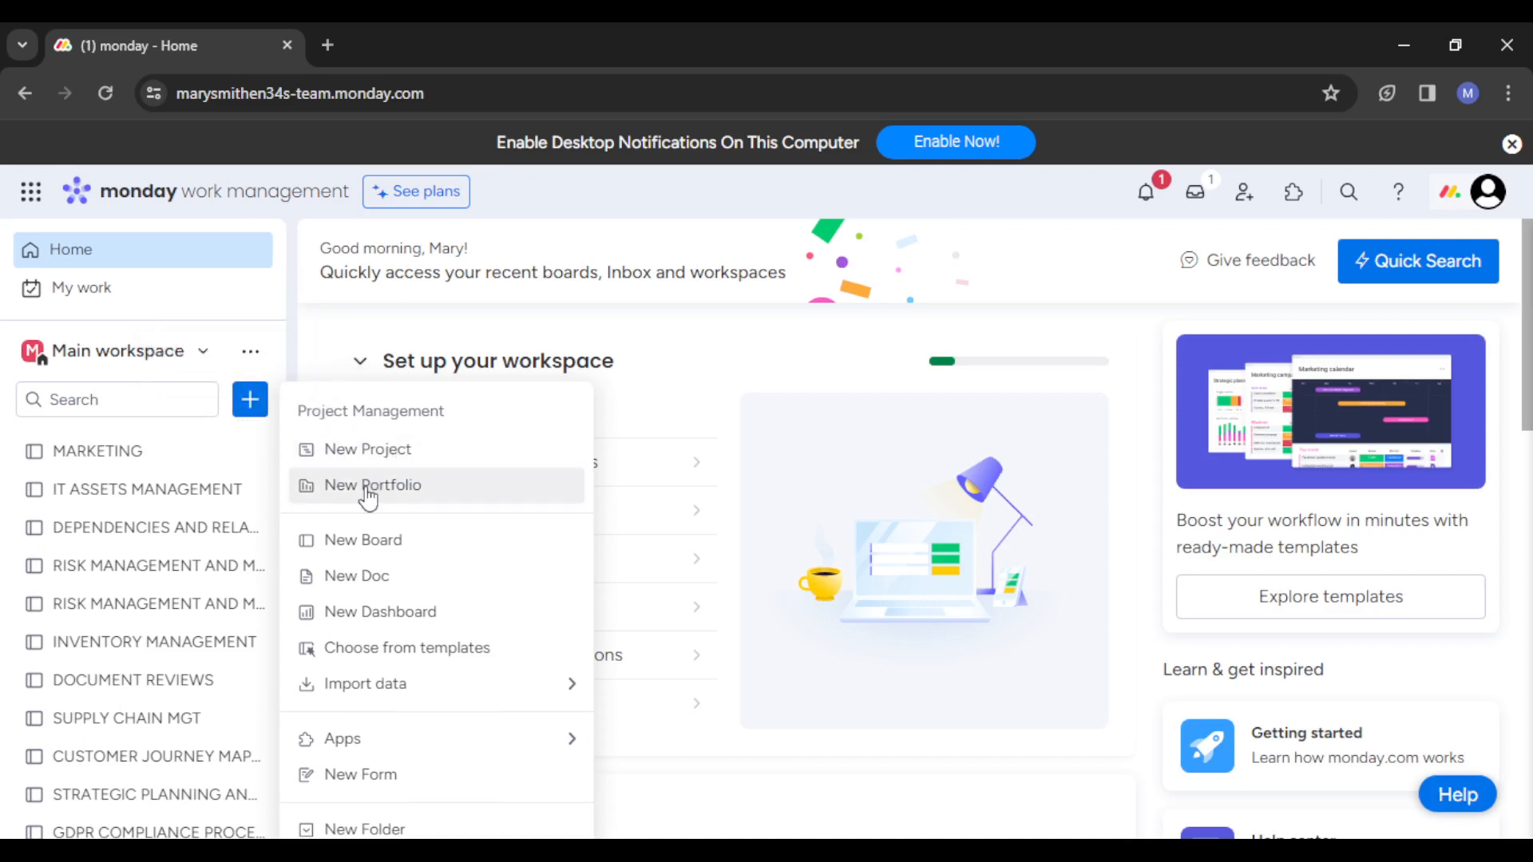
mouse_move(367, 595)
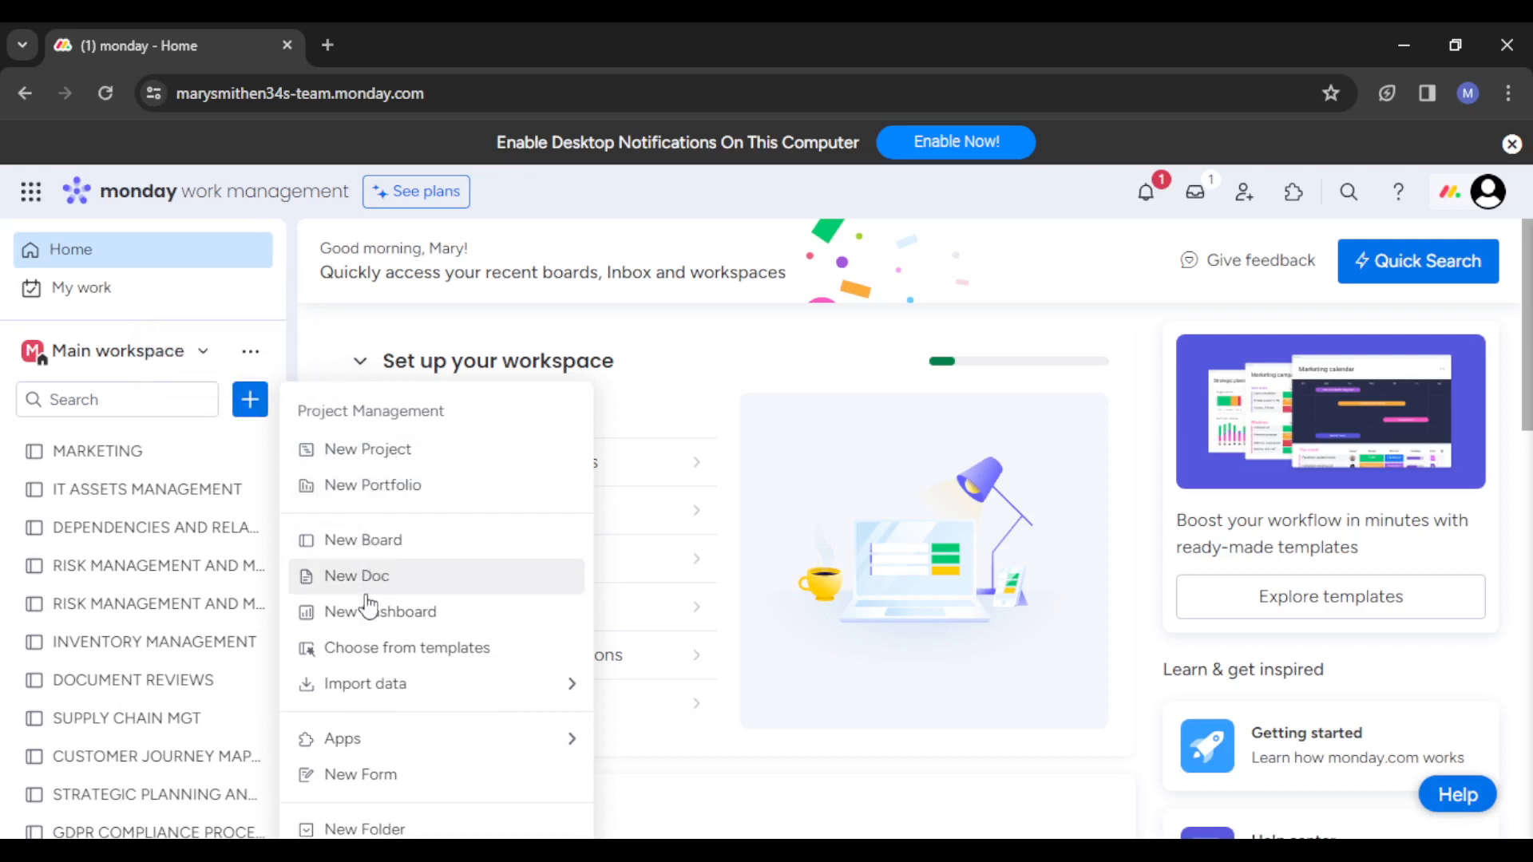
click(365, 684)
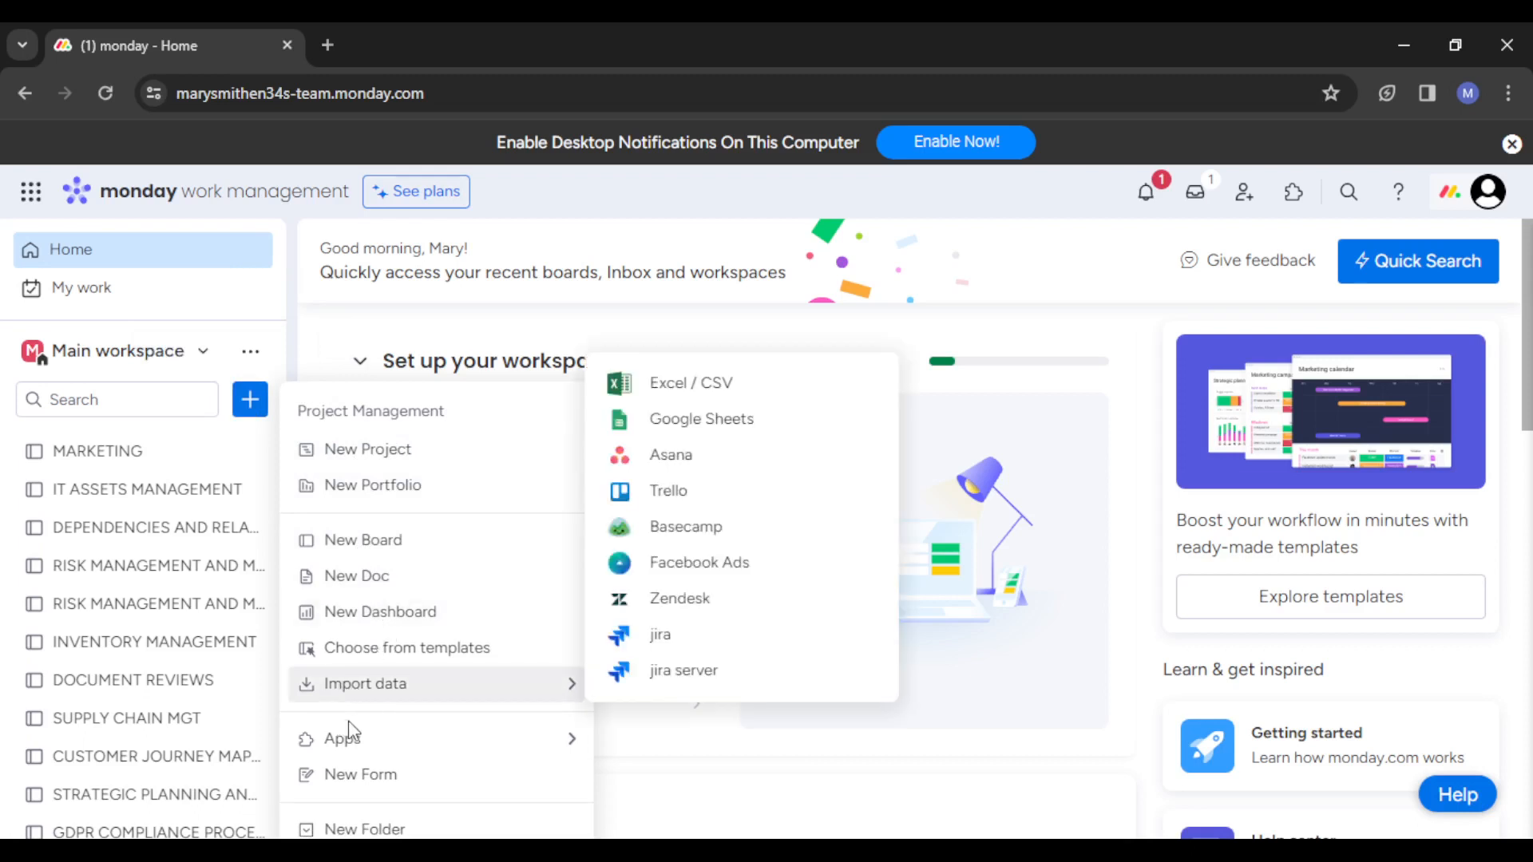
mouse_move(359, 775)
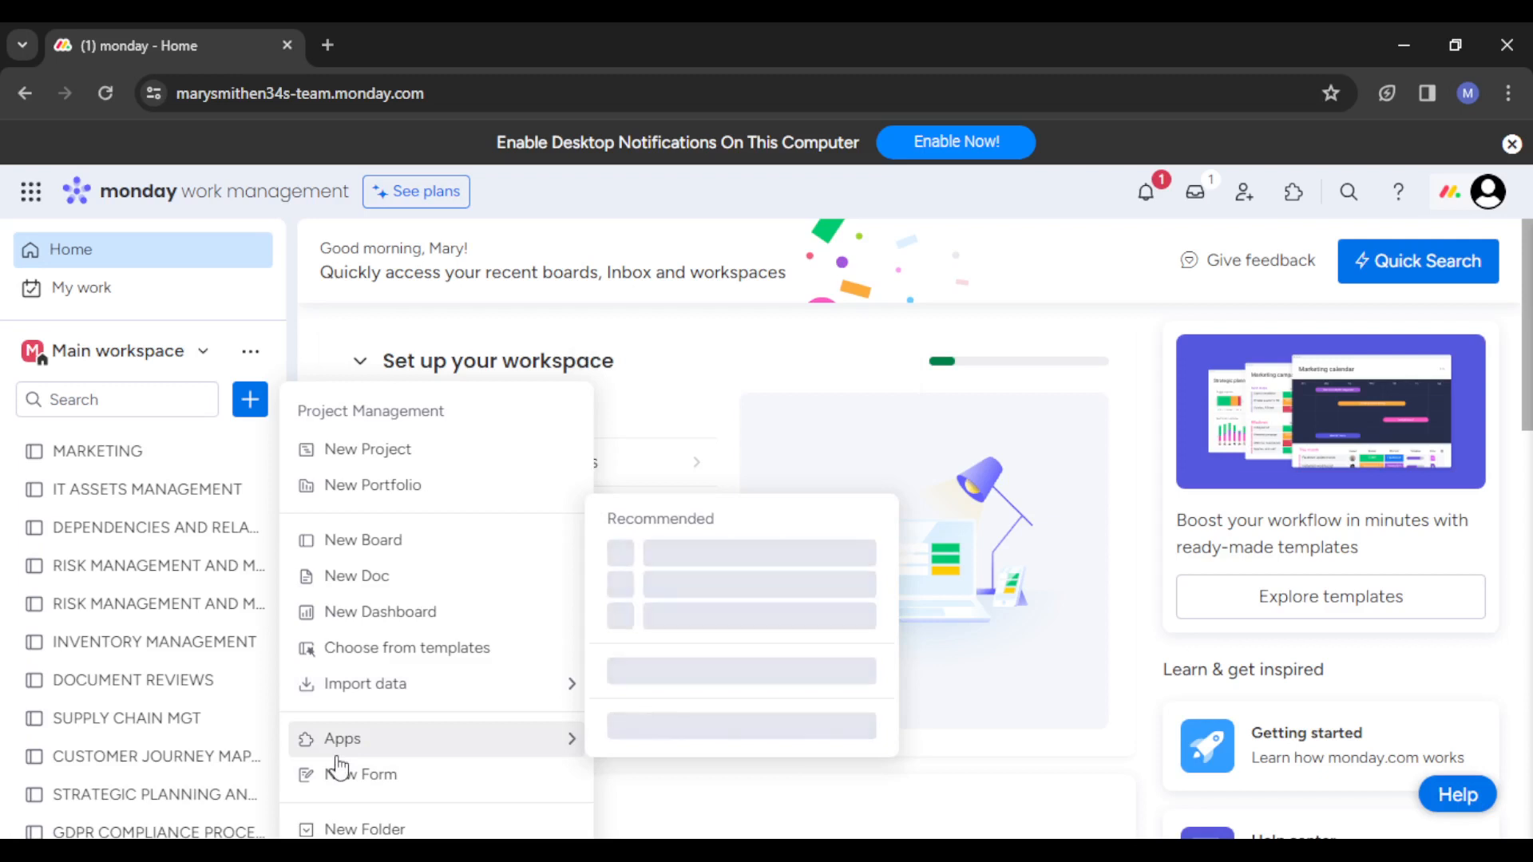
mouse_move(362, 540)
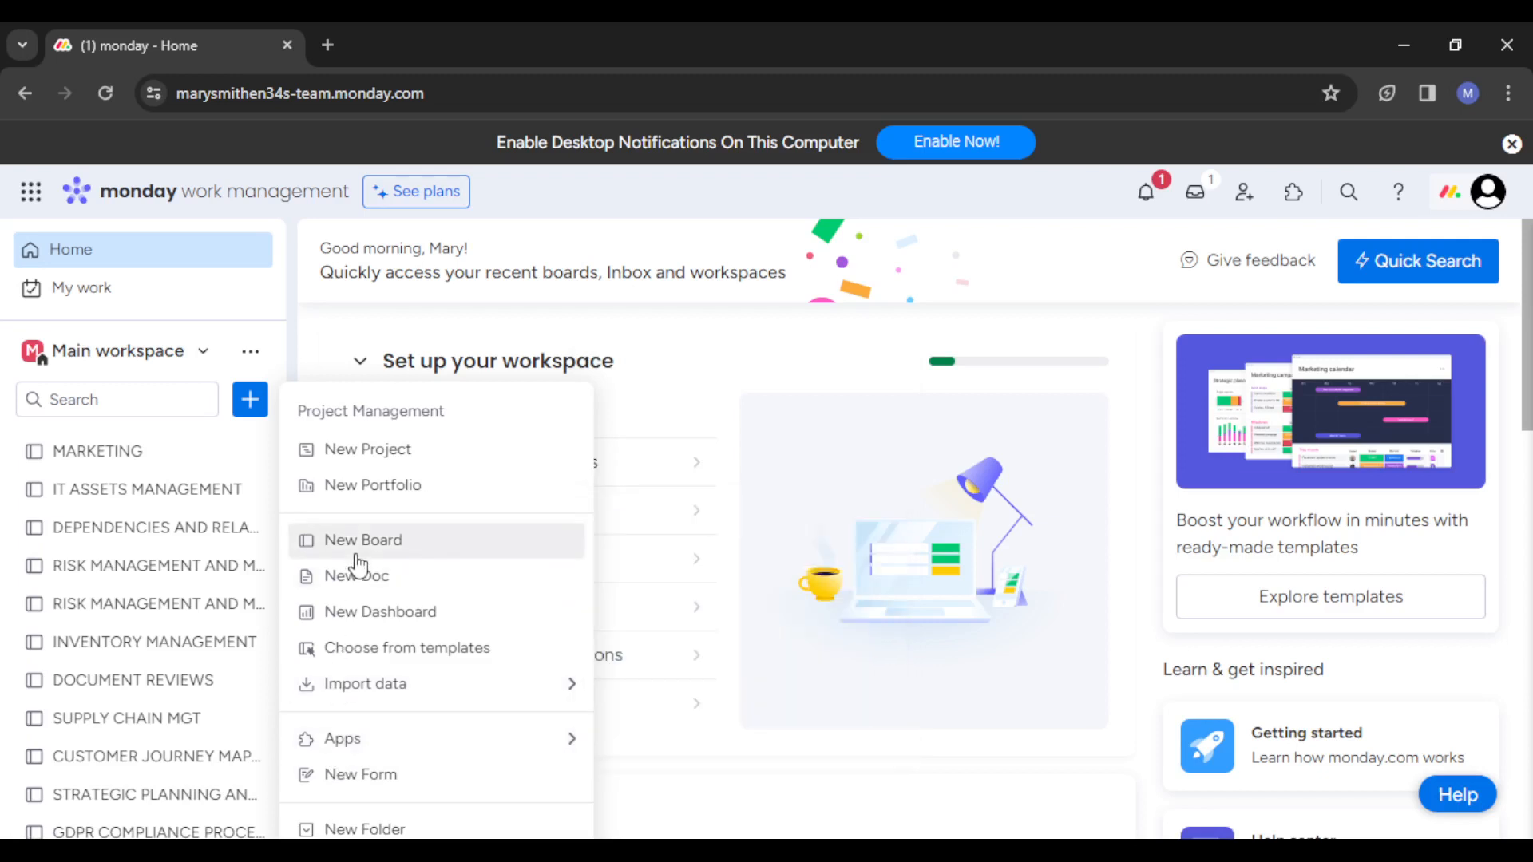
mouse_move(360, 555)
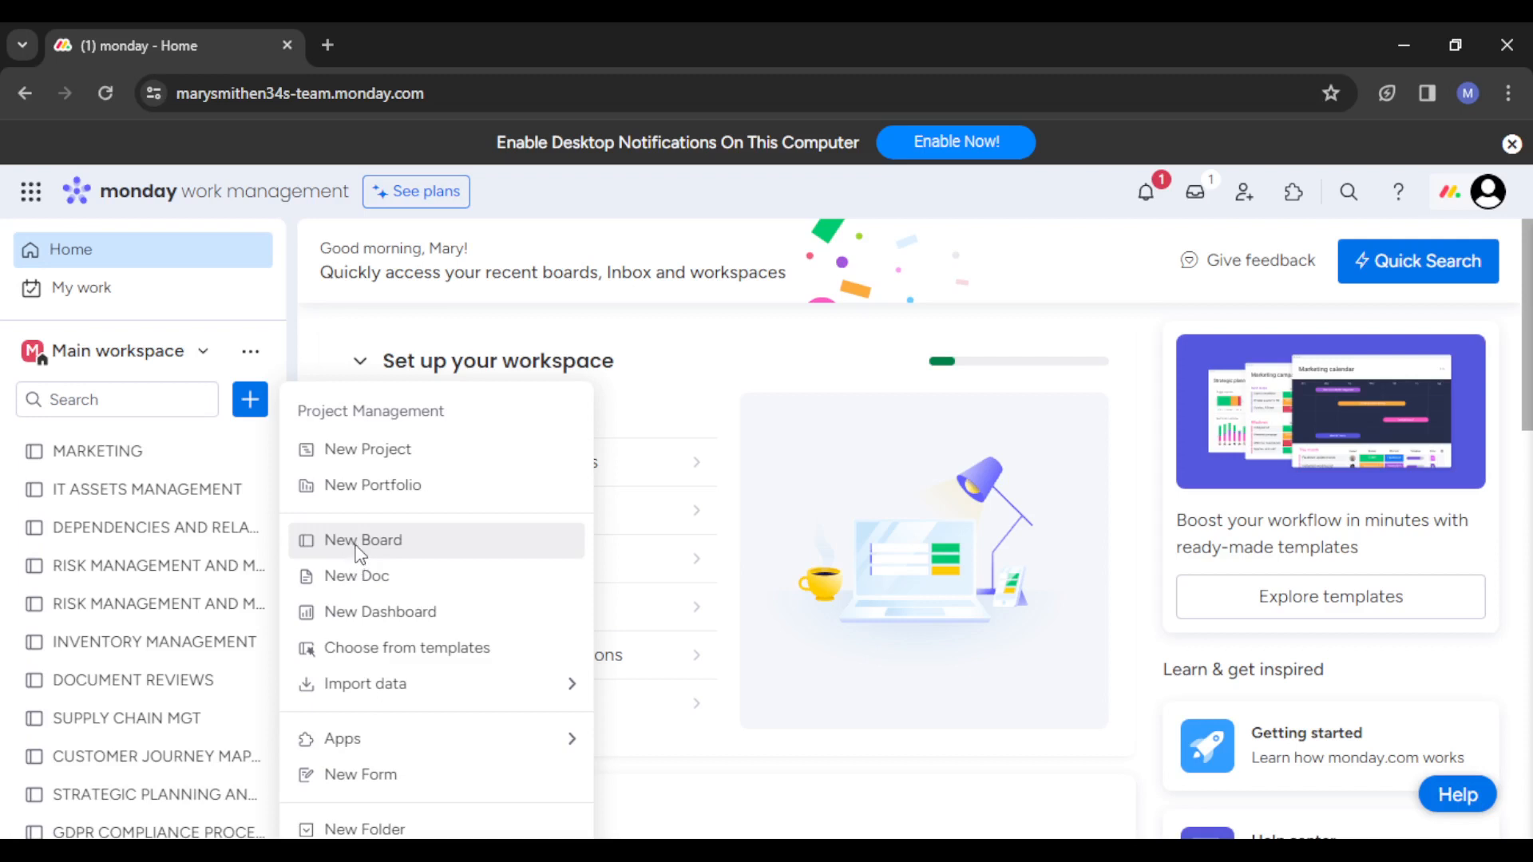
Start a new board and name it POLICIES AND PROCEDURES
click(363, 539)
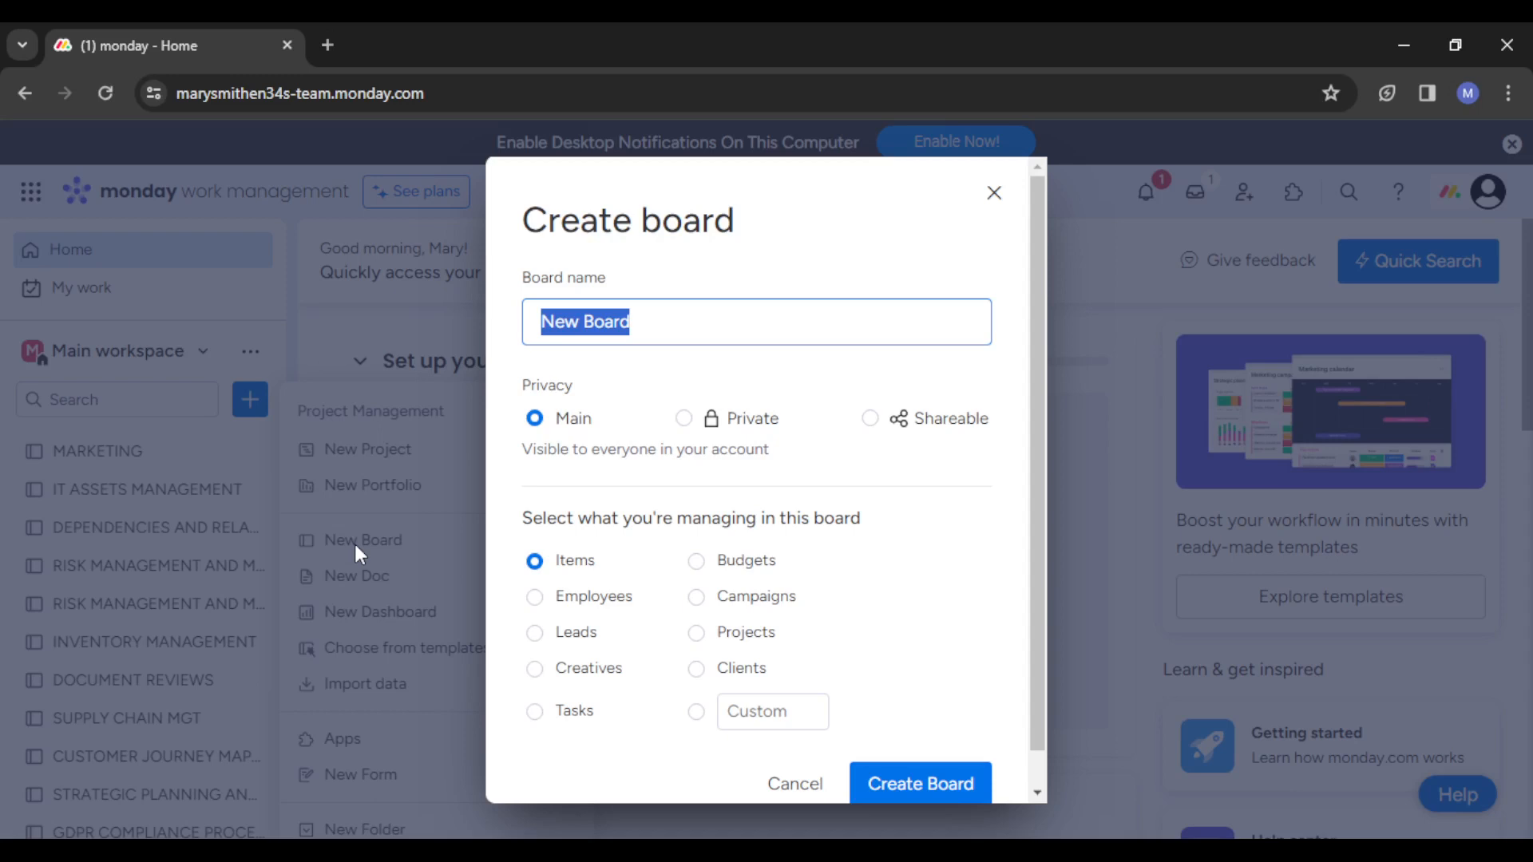
mouse_move(438, 478)
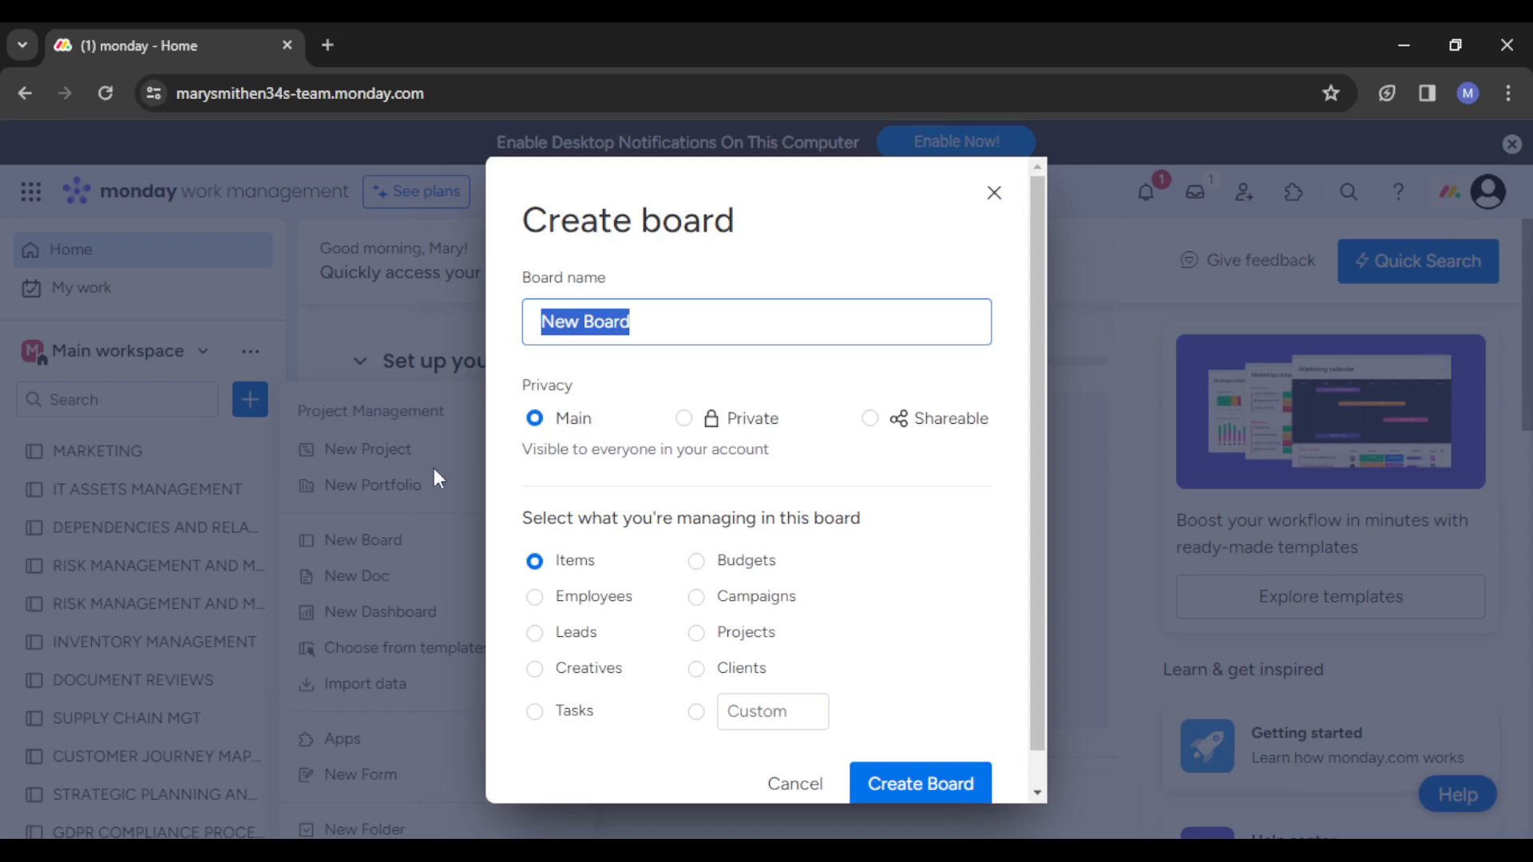
mouse_move(641, 350)
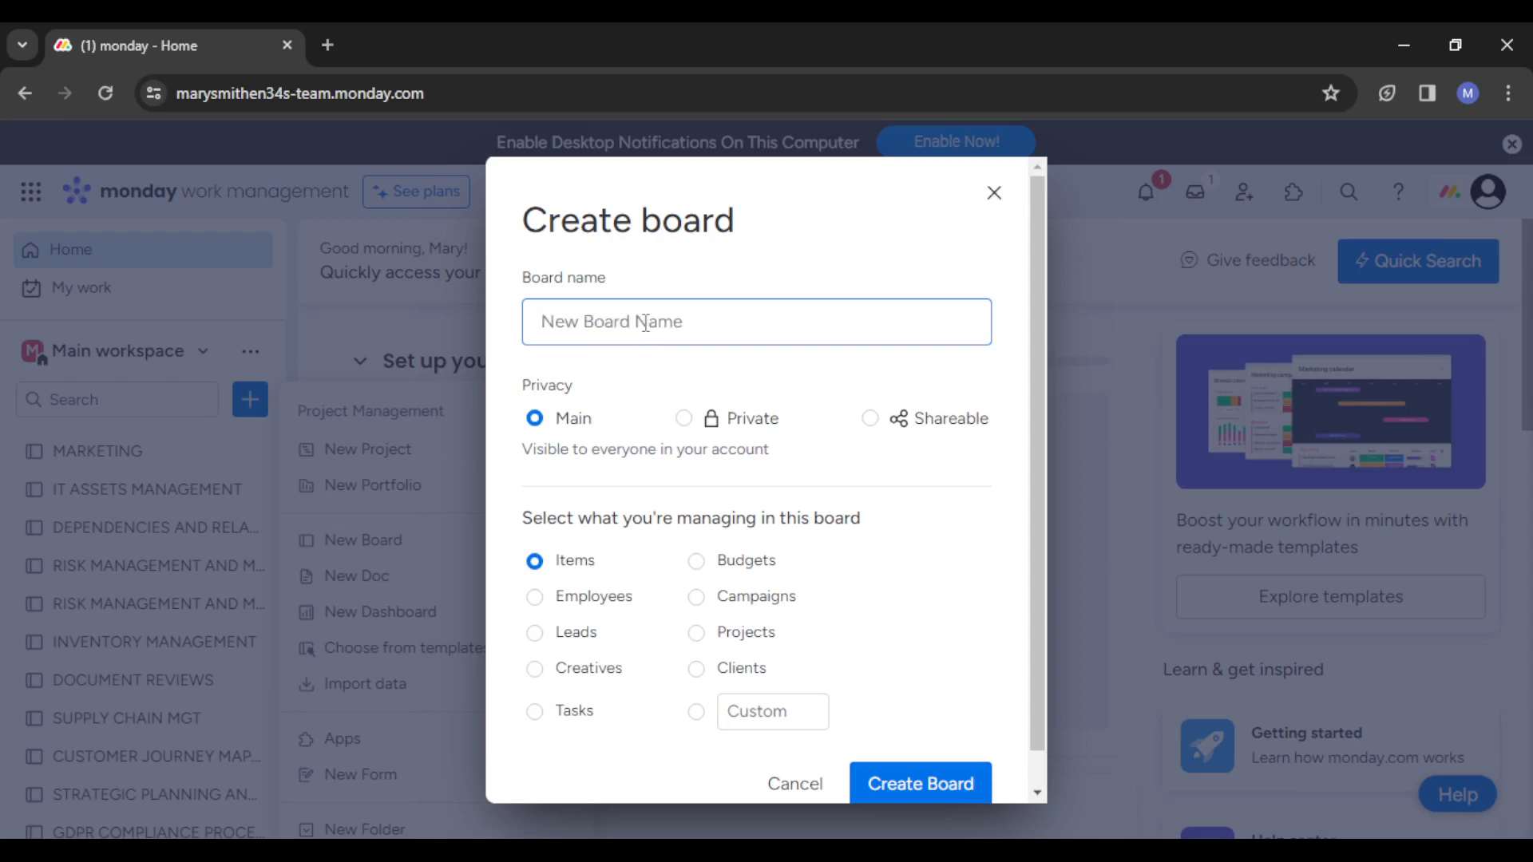
text(po)
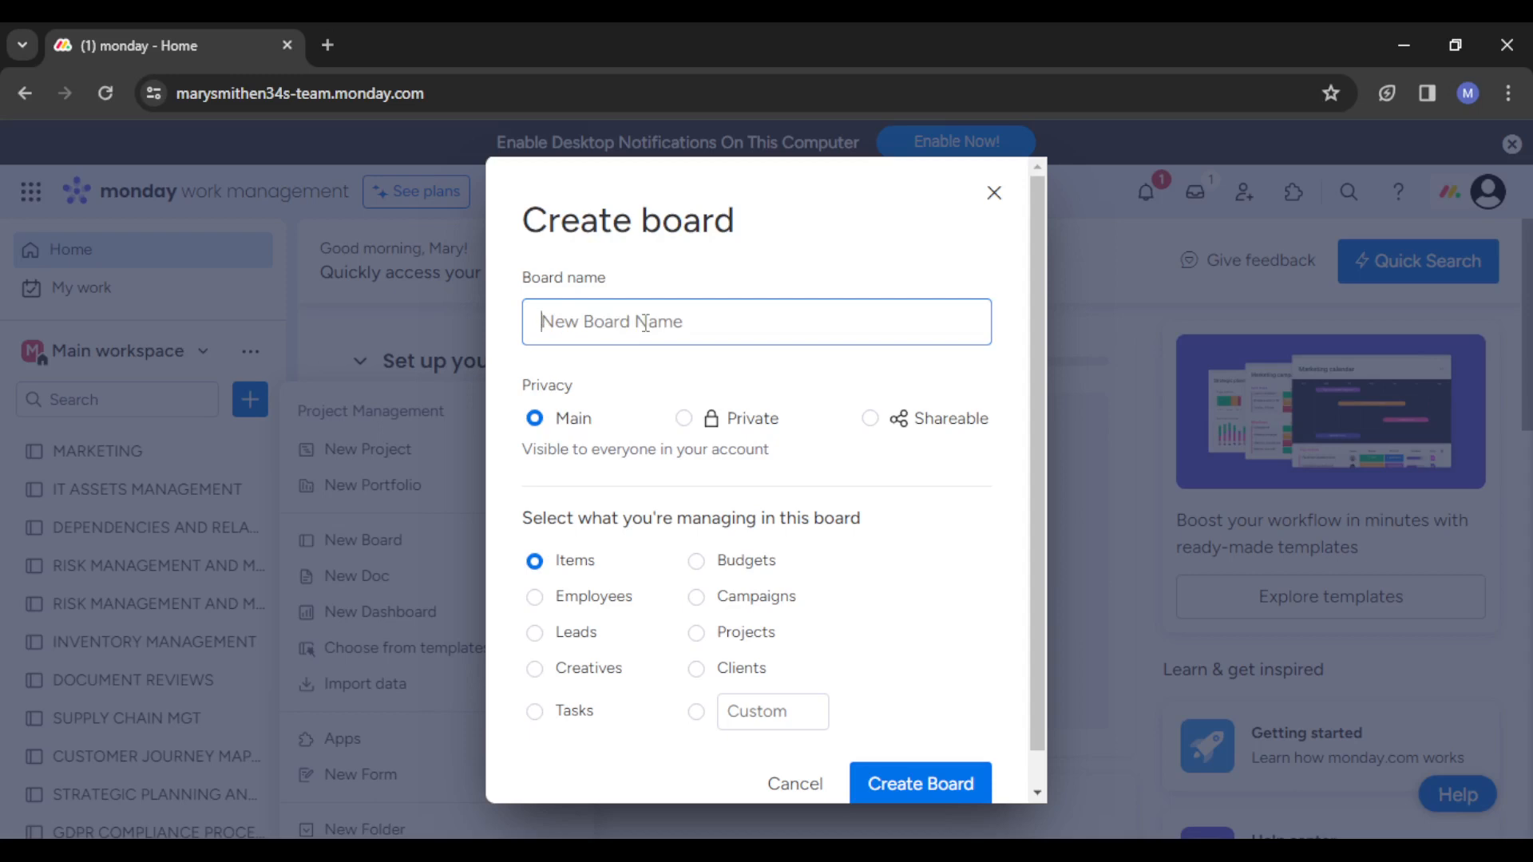
text(PO)
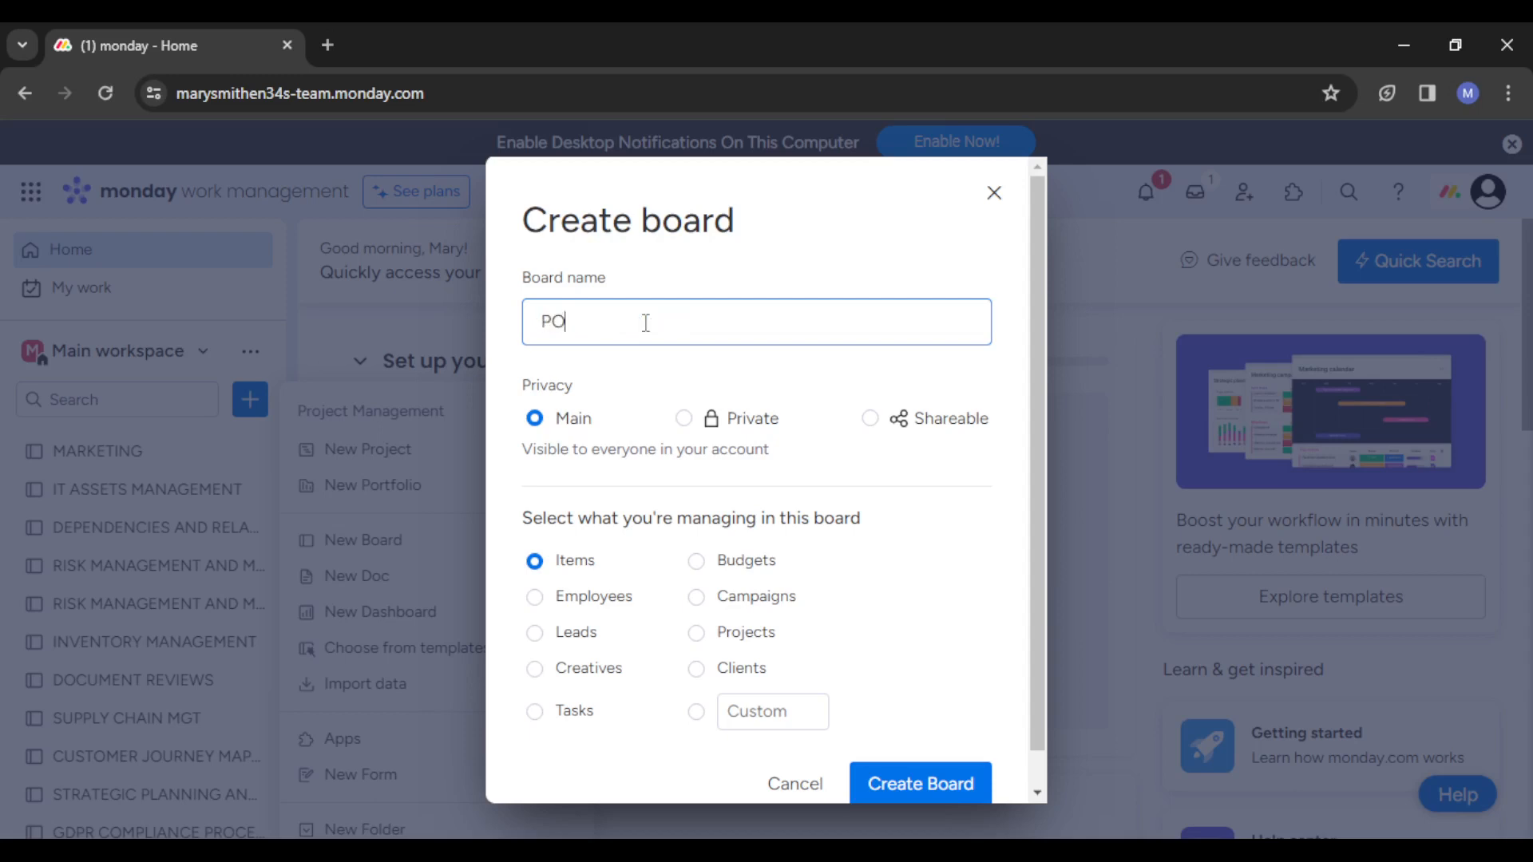
text(L)
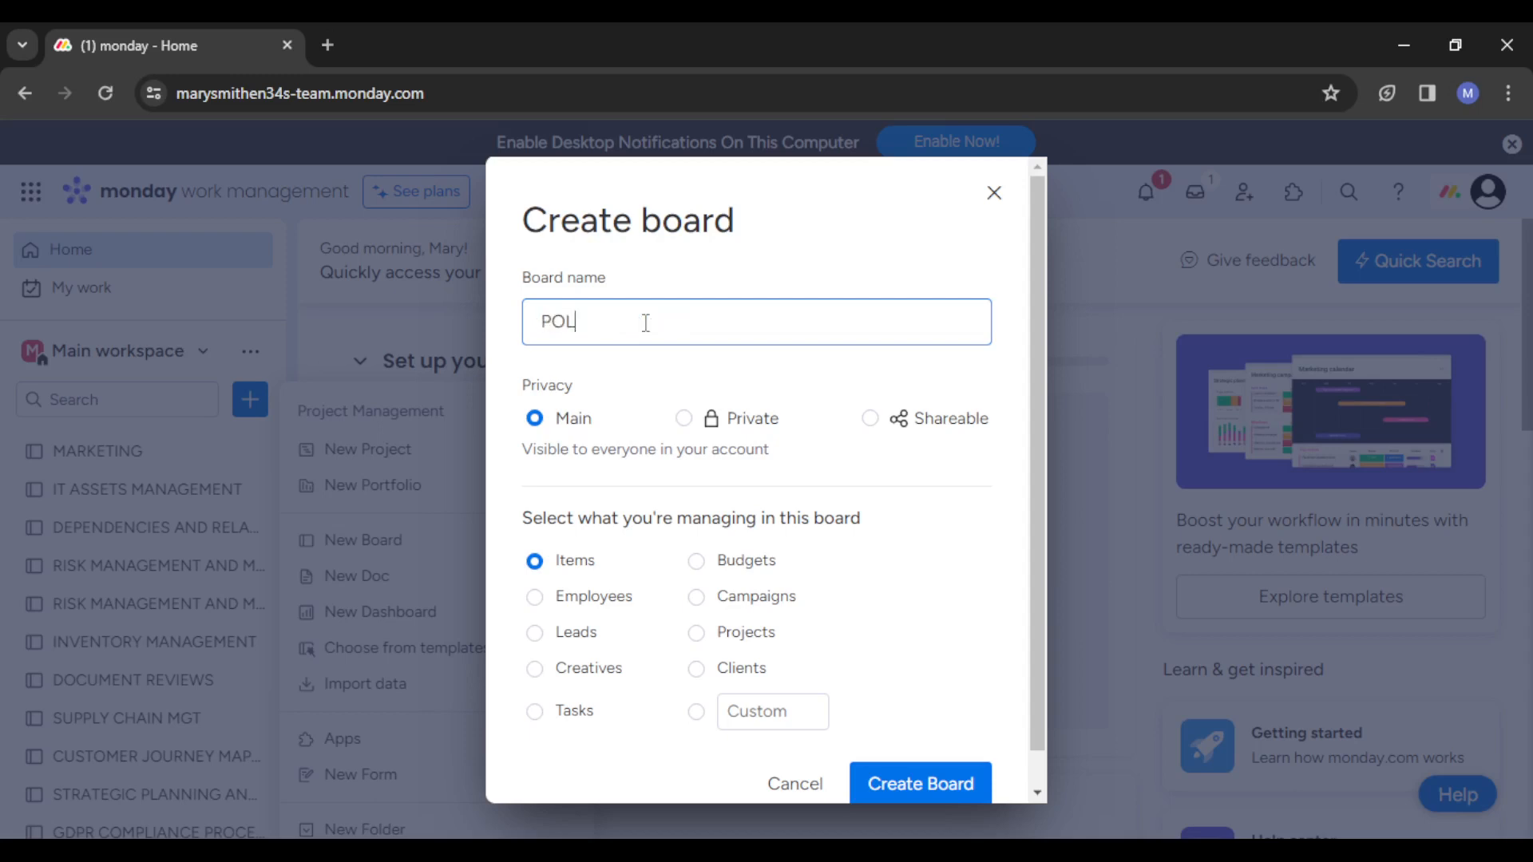
text(ICIE)
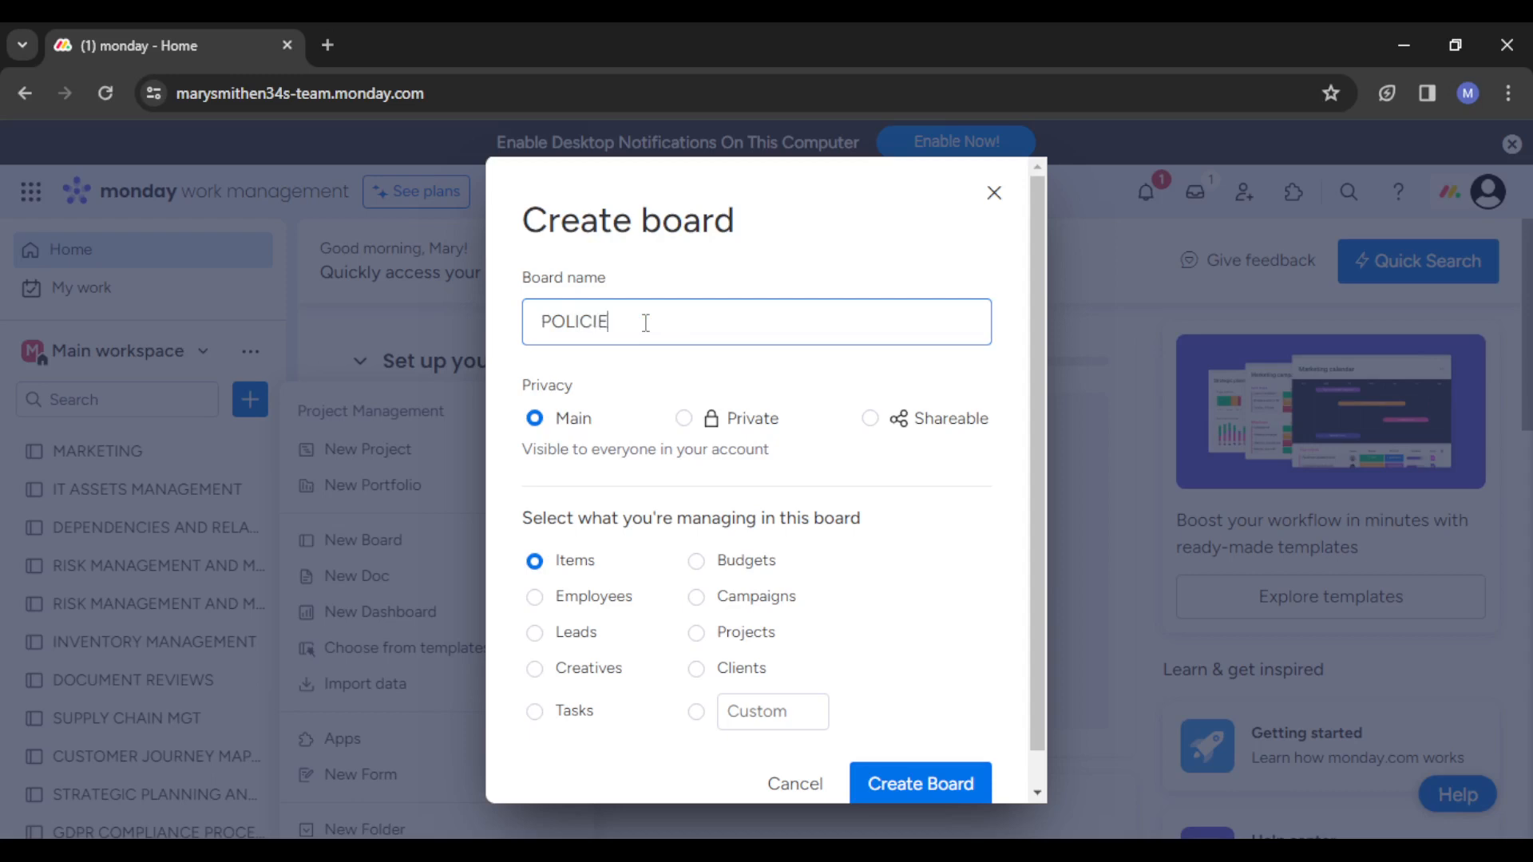
text(S A)
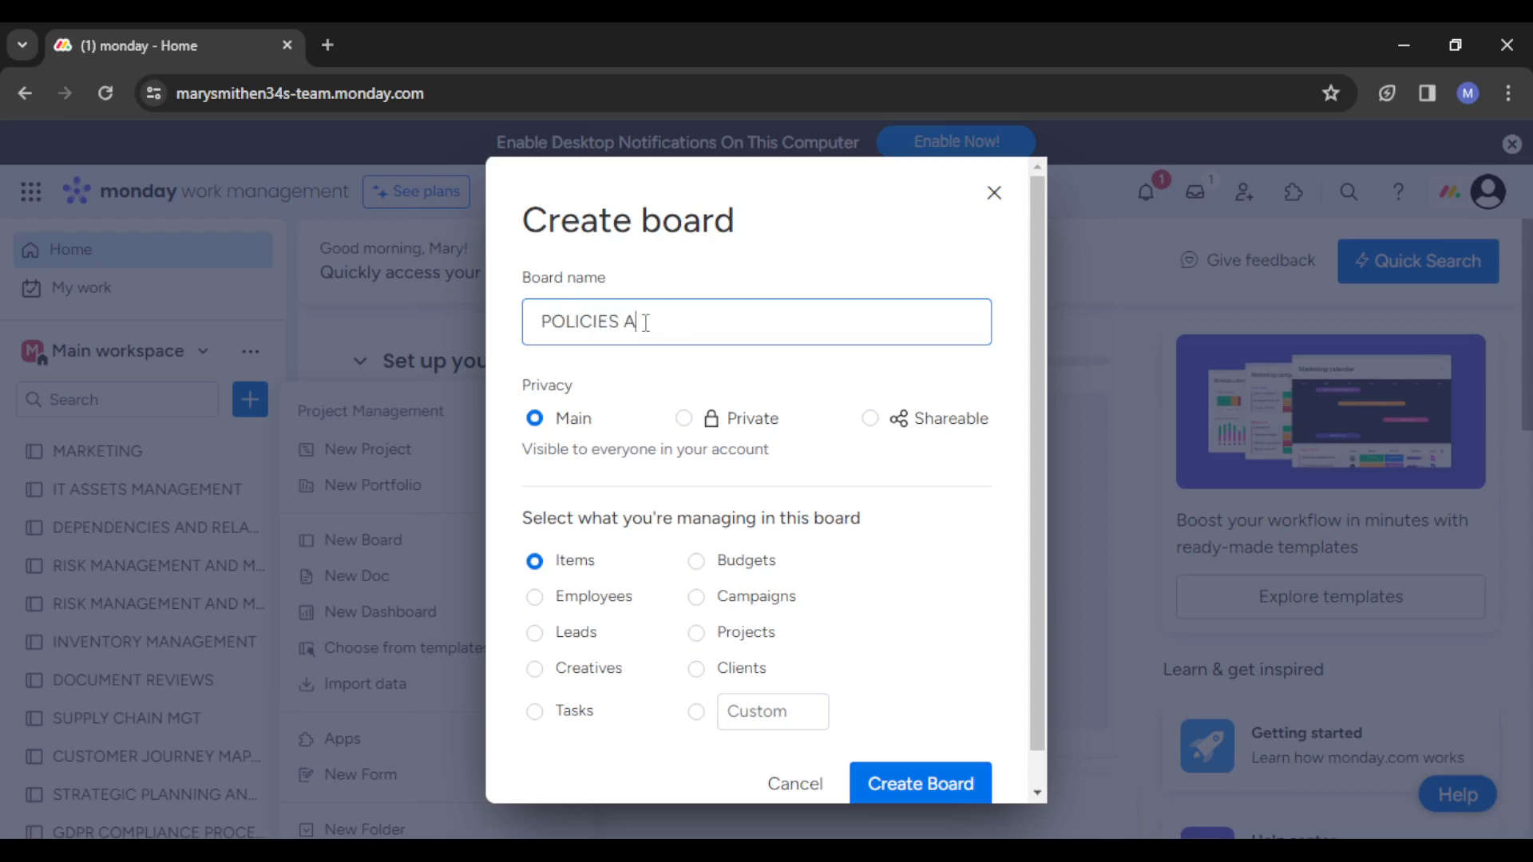
text(ND)
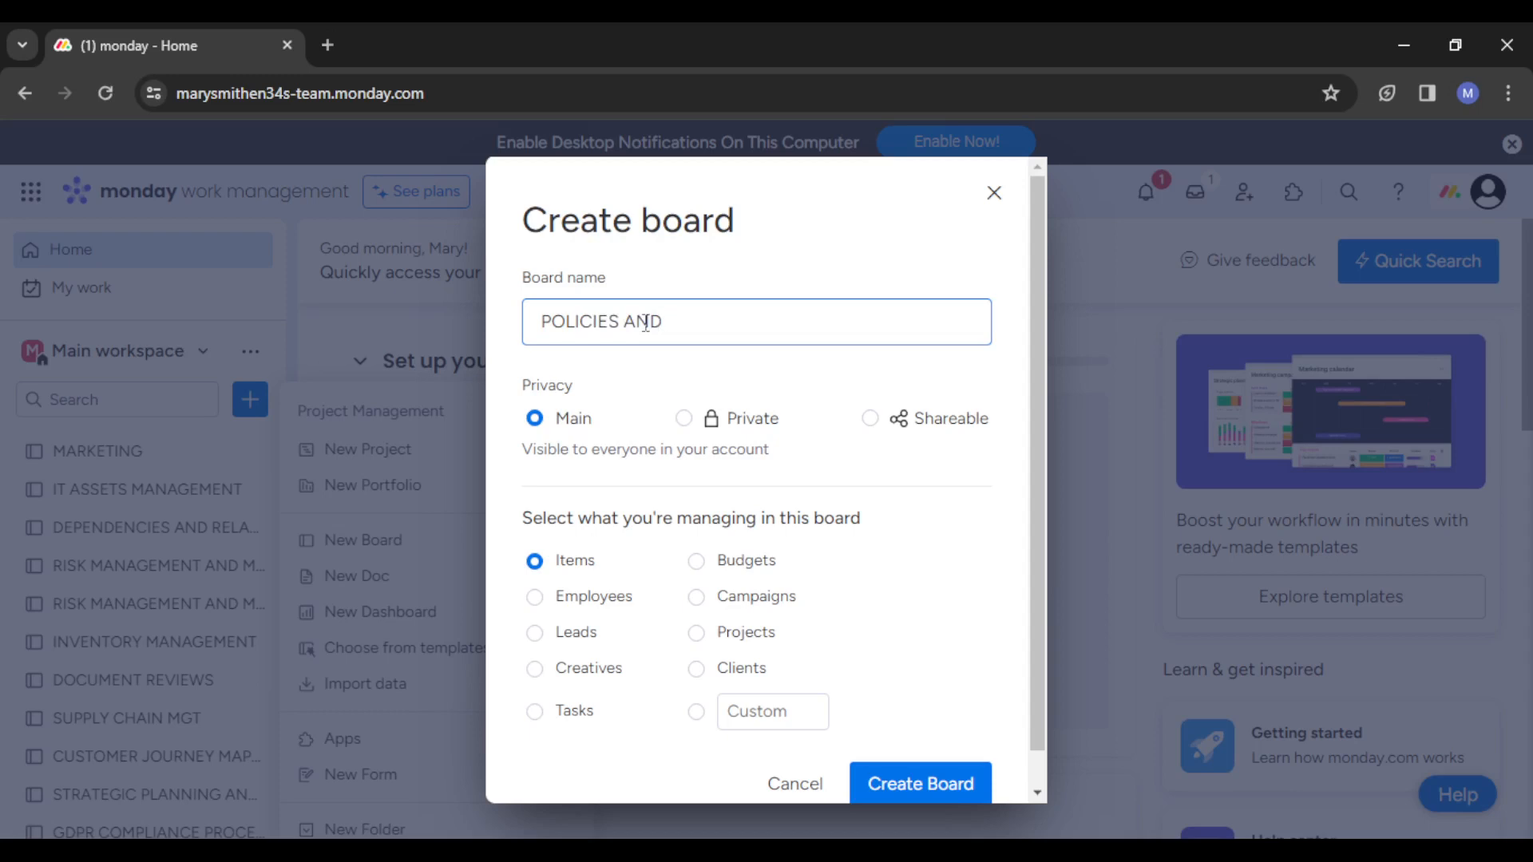
text(PROC)
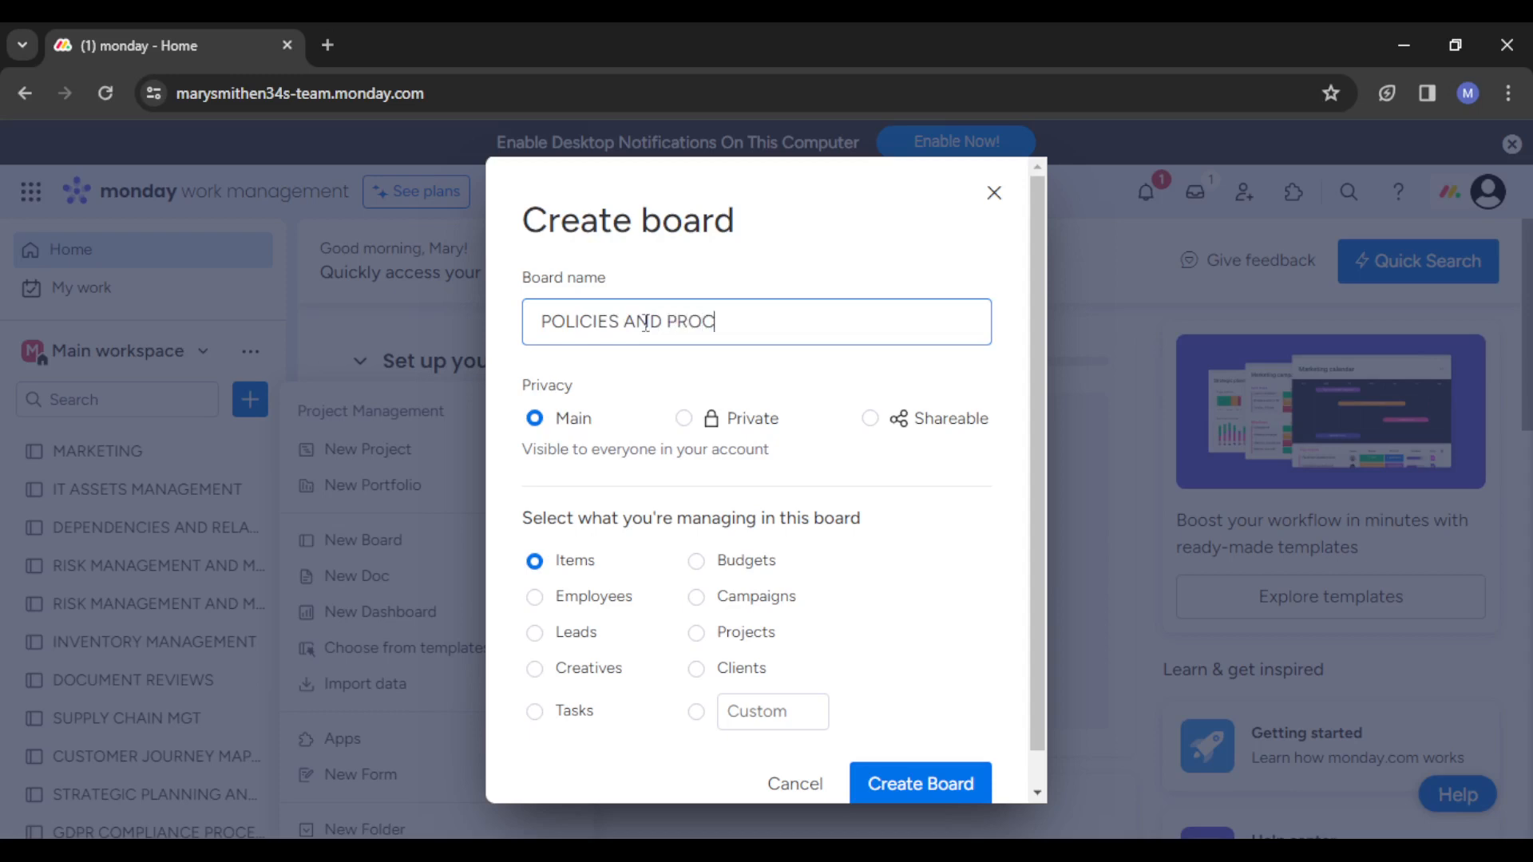
text(EDU)
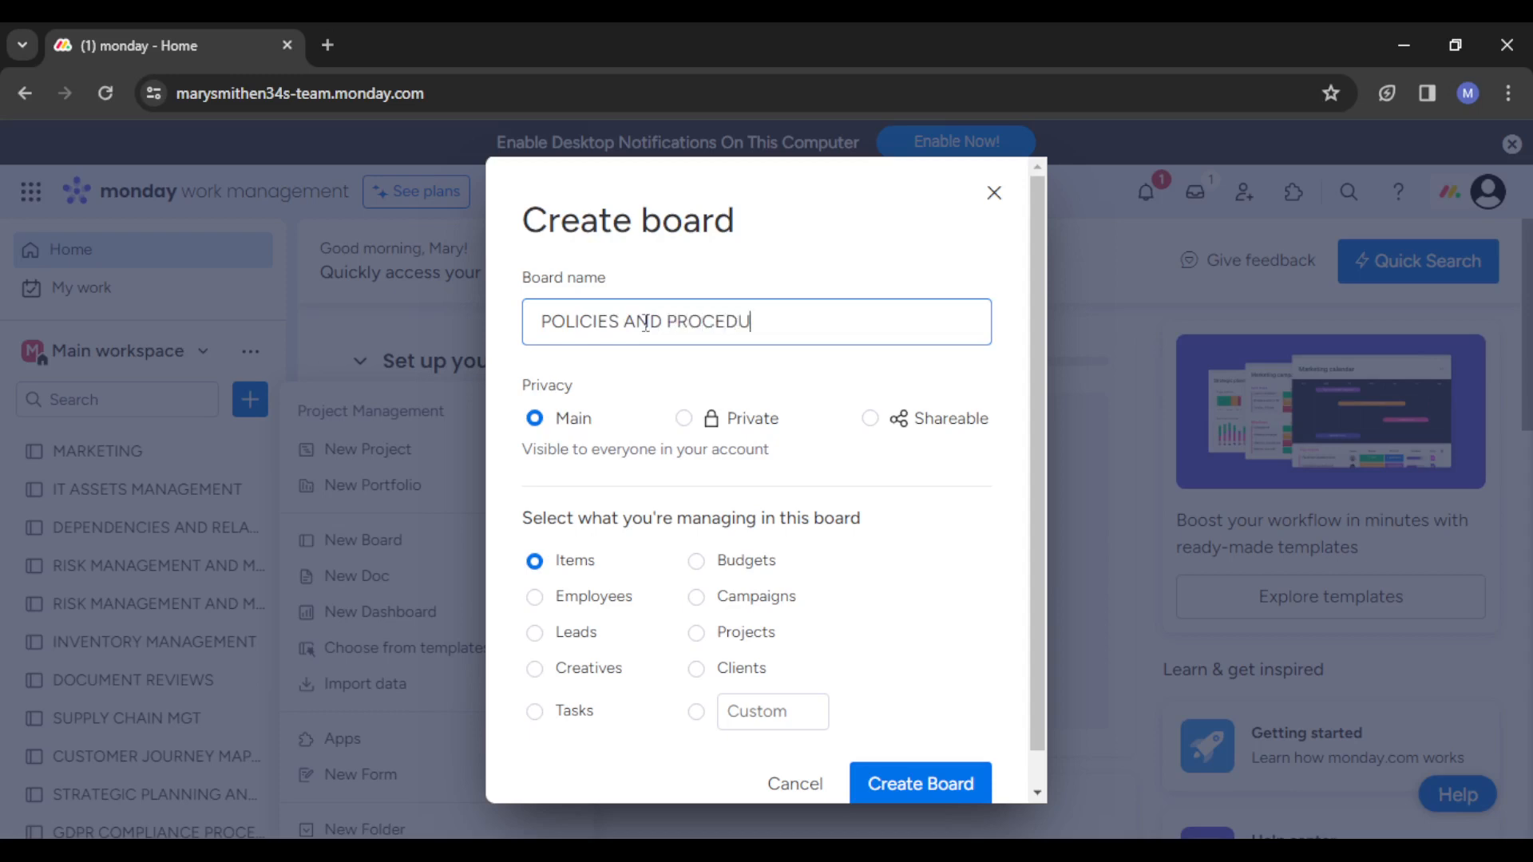
text(RES)
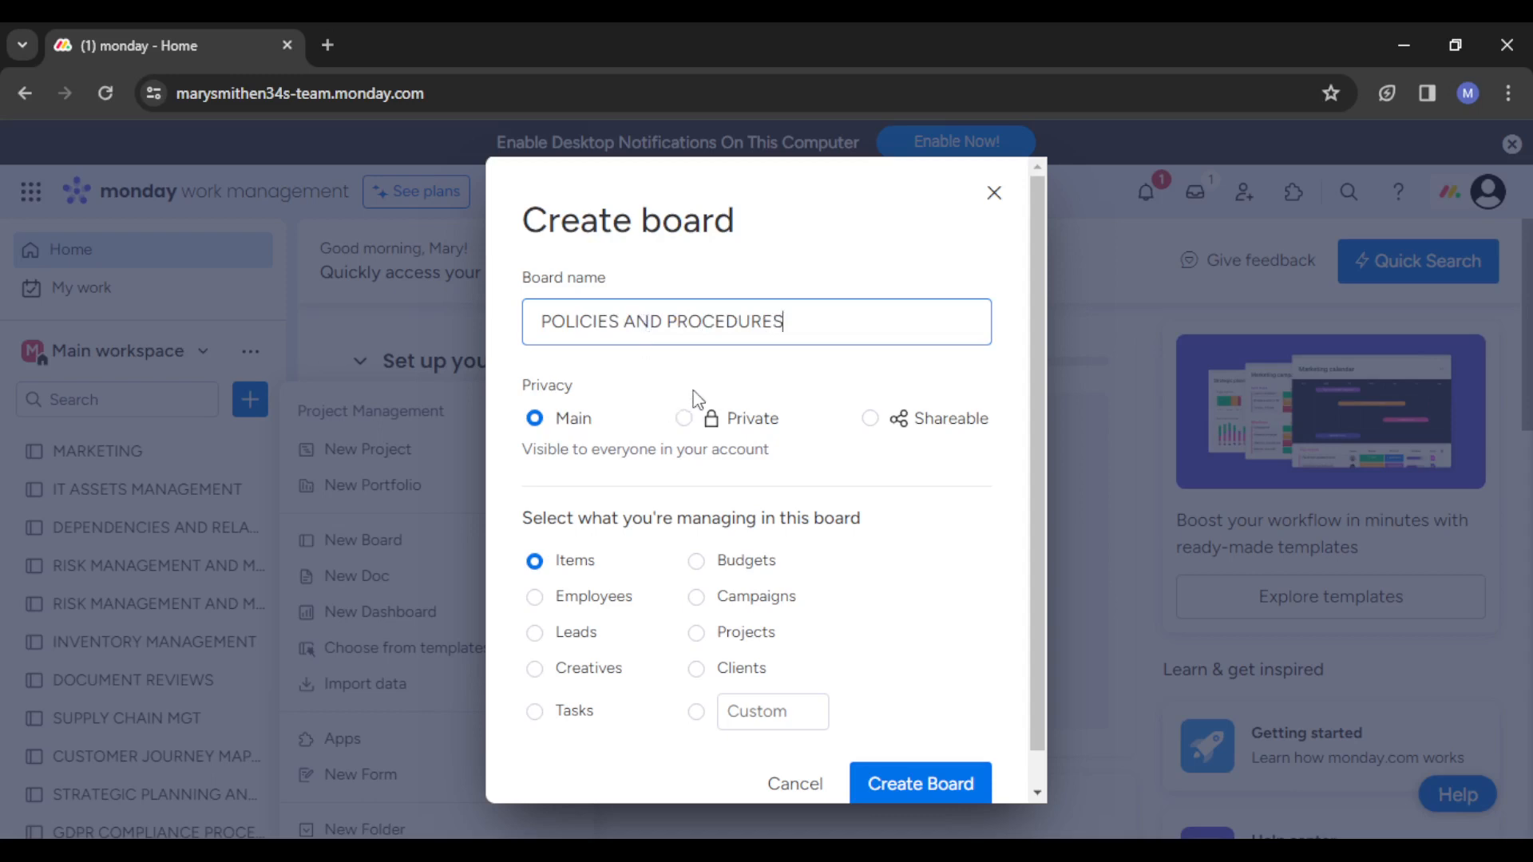
mouse_move(630, 511)
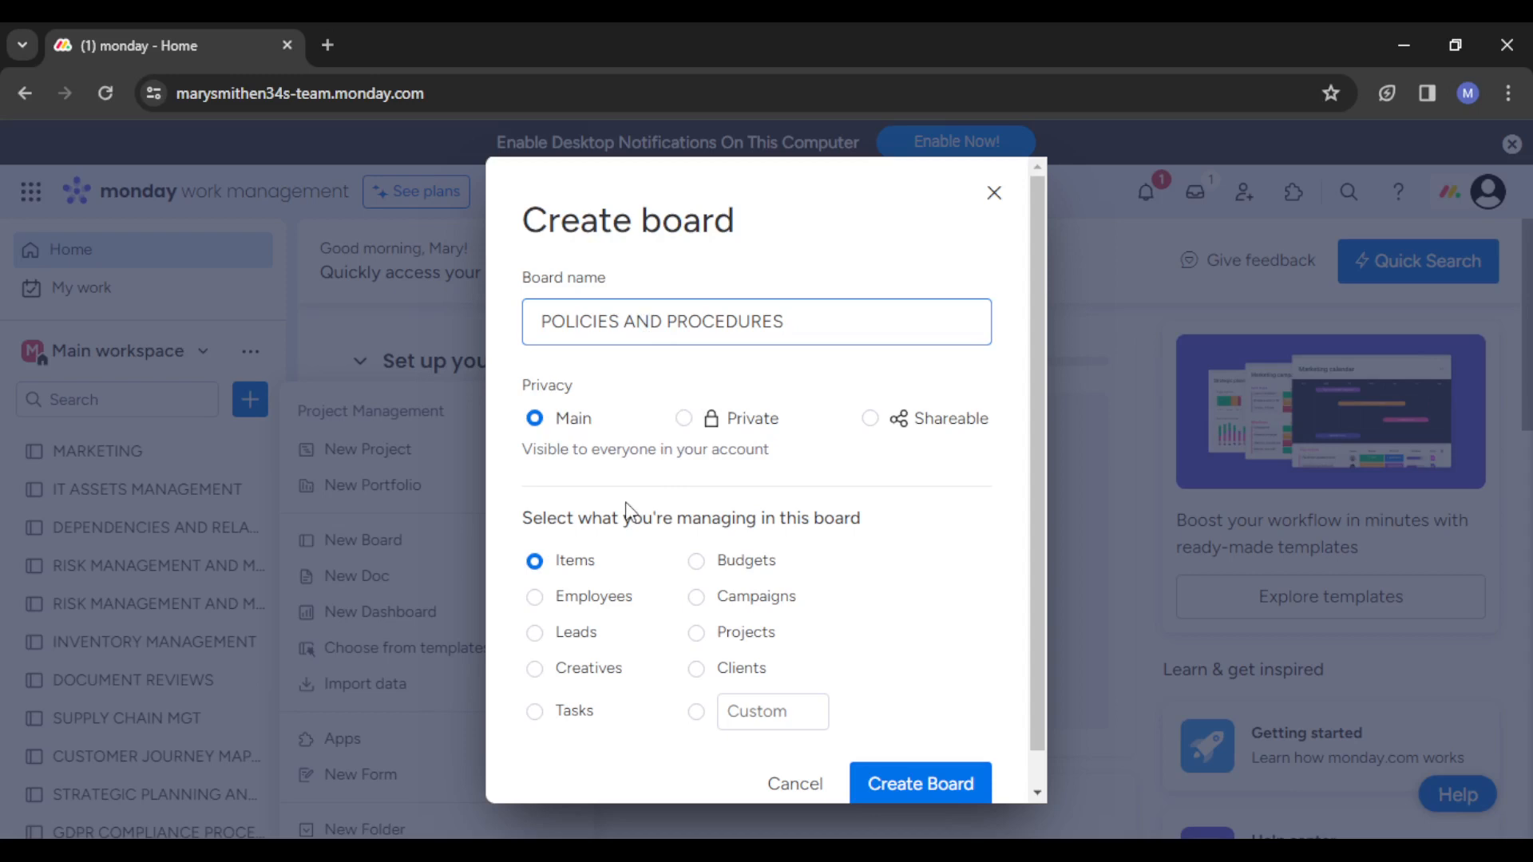
mouse_move(677, 498)
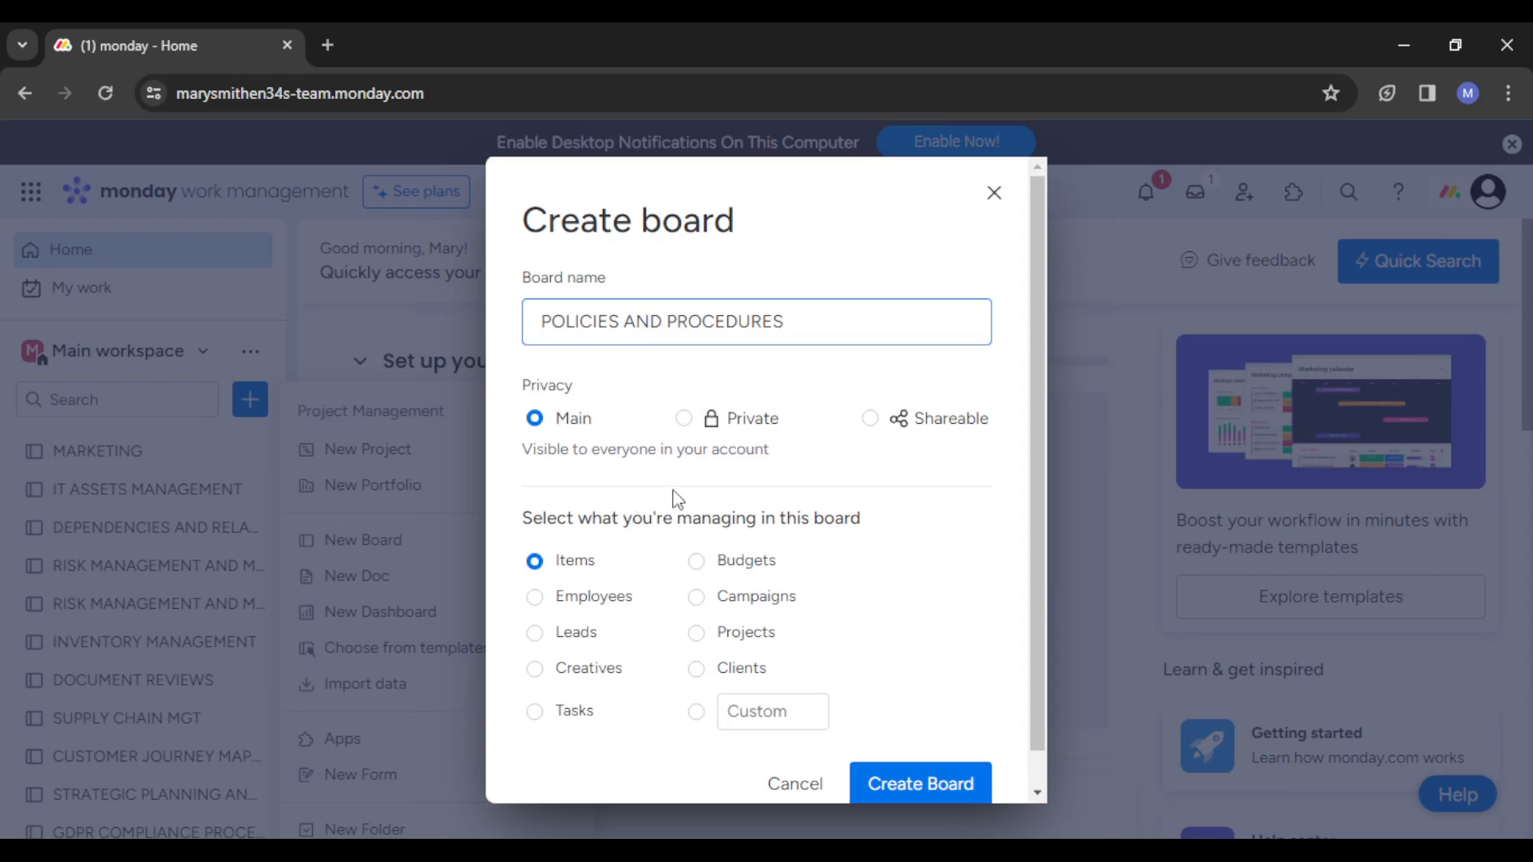
mouse_move(616, 602)
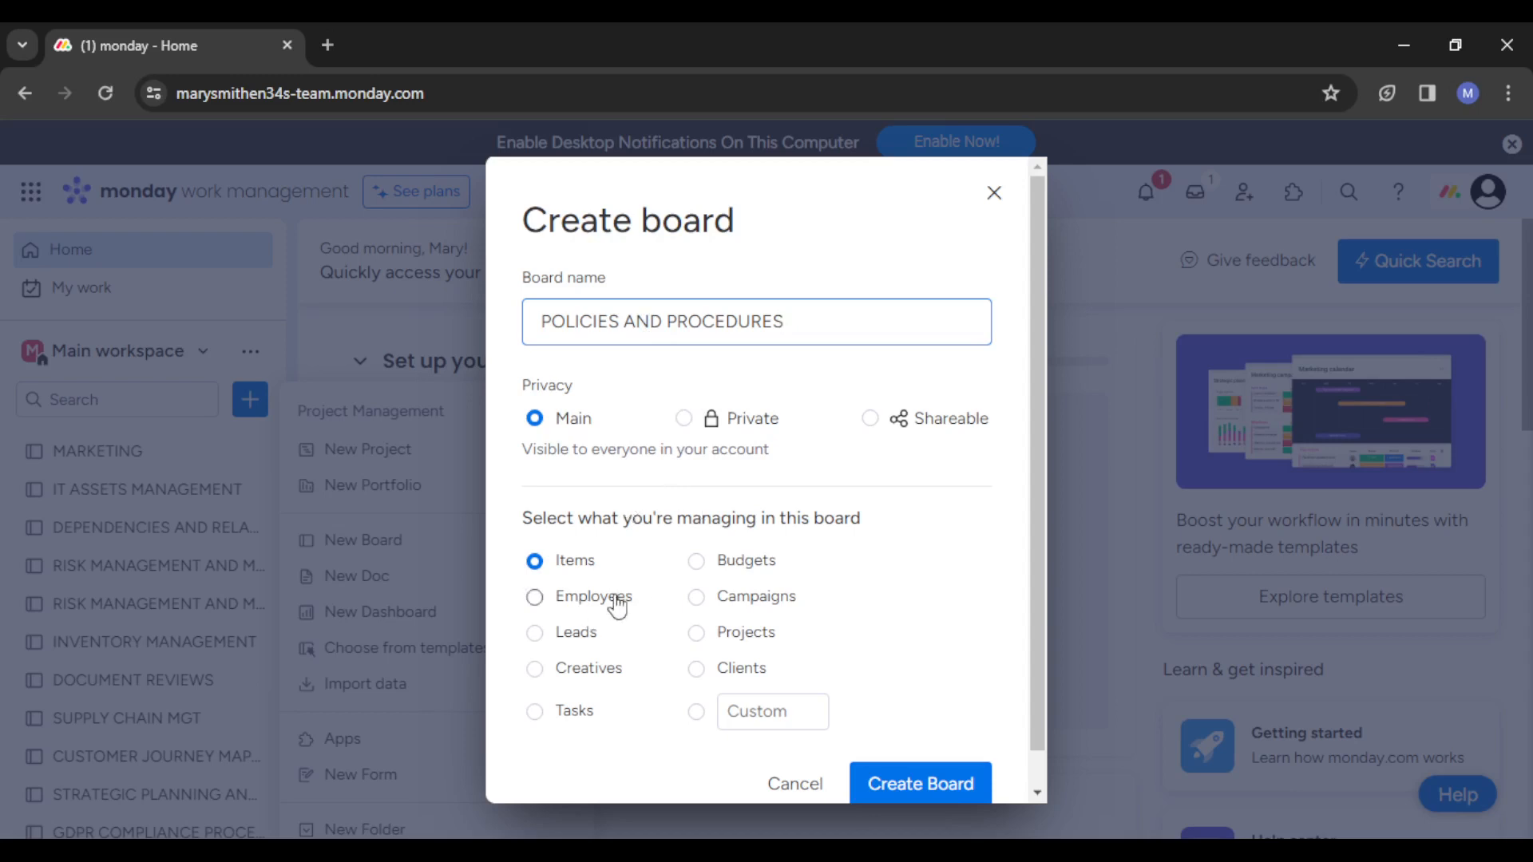
mouse_move(600, 586)
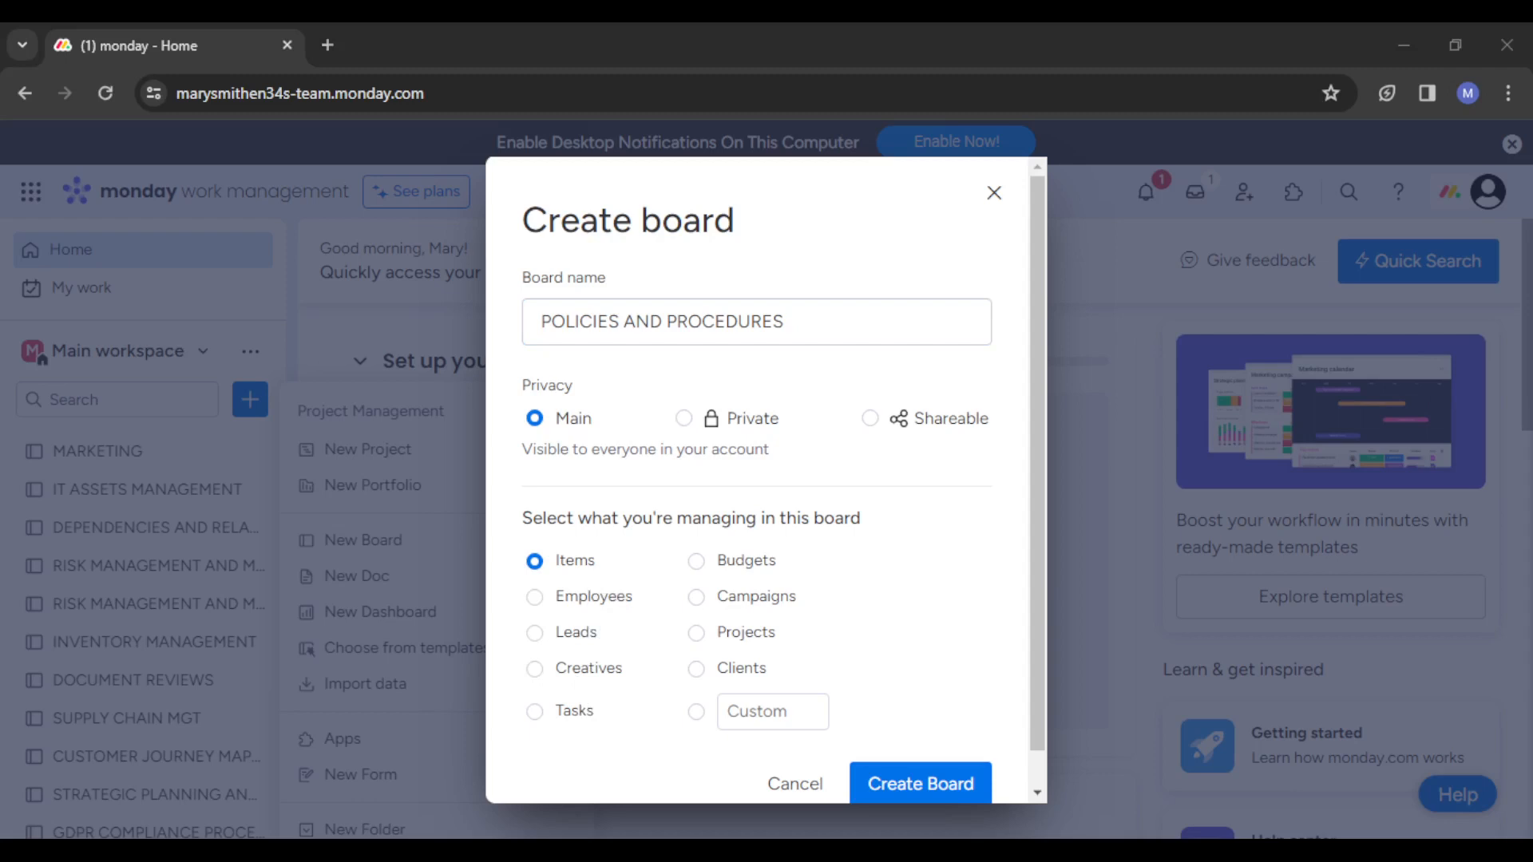
Create the POLICIES AND PROCEDURES board with Main privacy and Items as what it manages
click(756, 321)
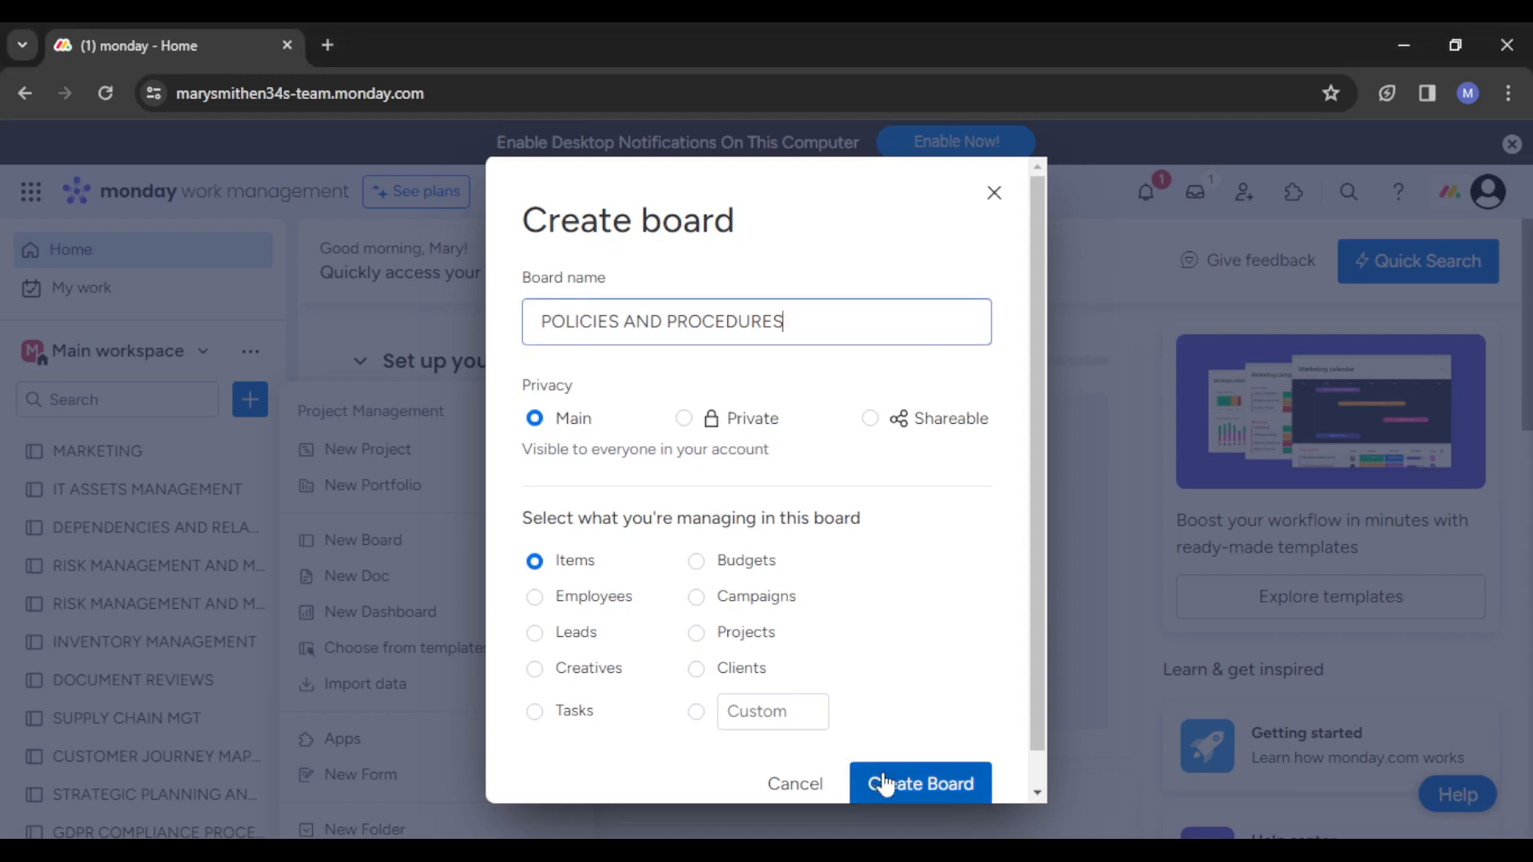
click(919, 783)
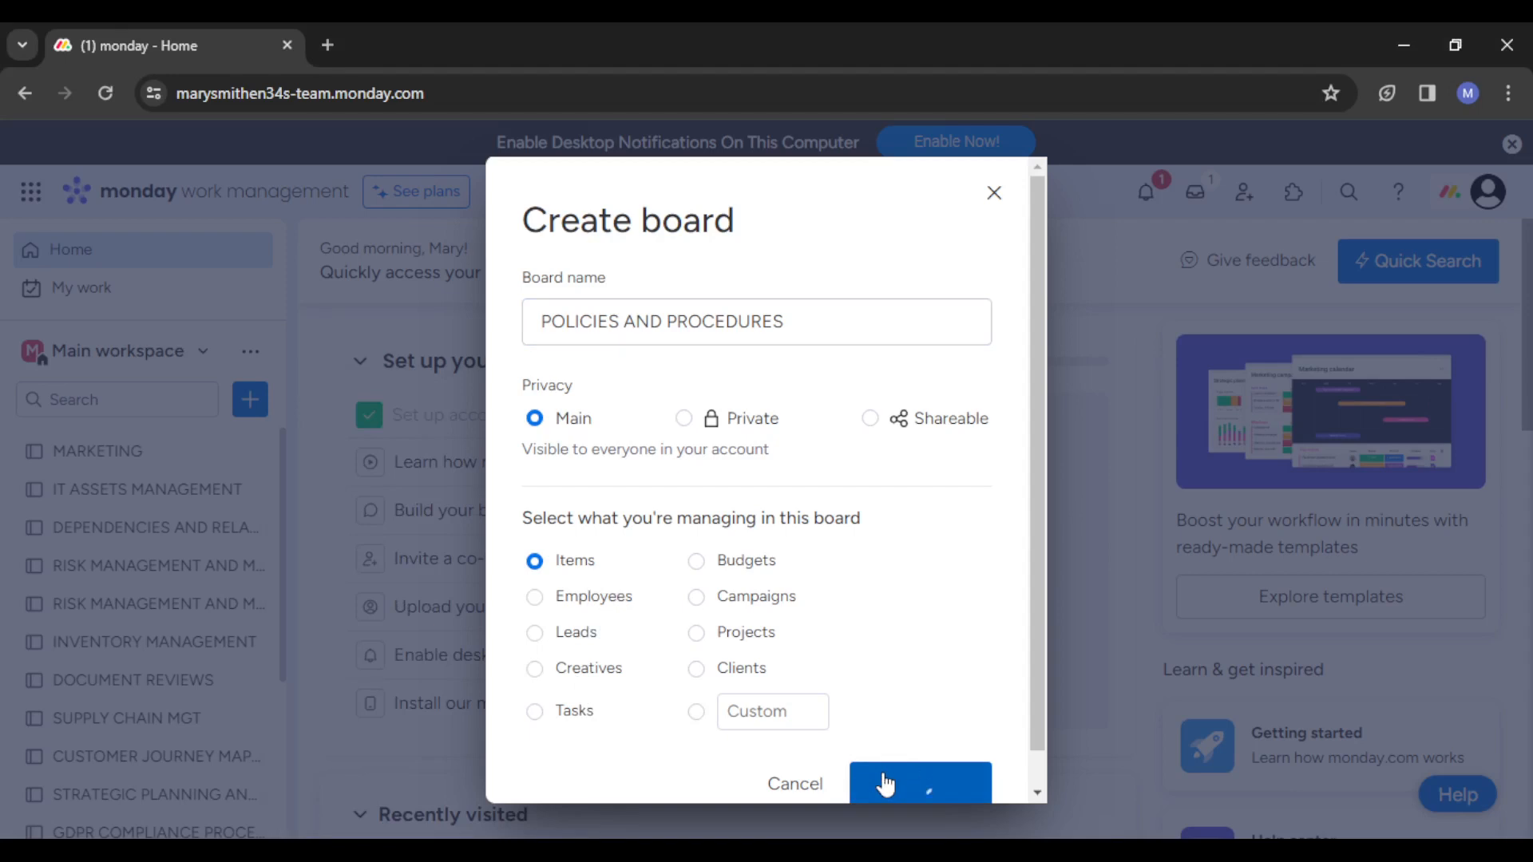
click(920, 784)
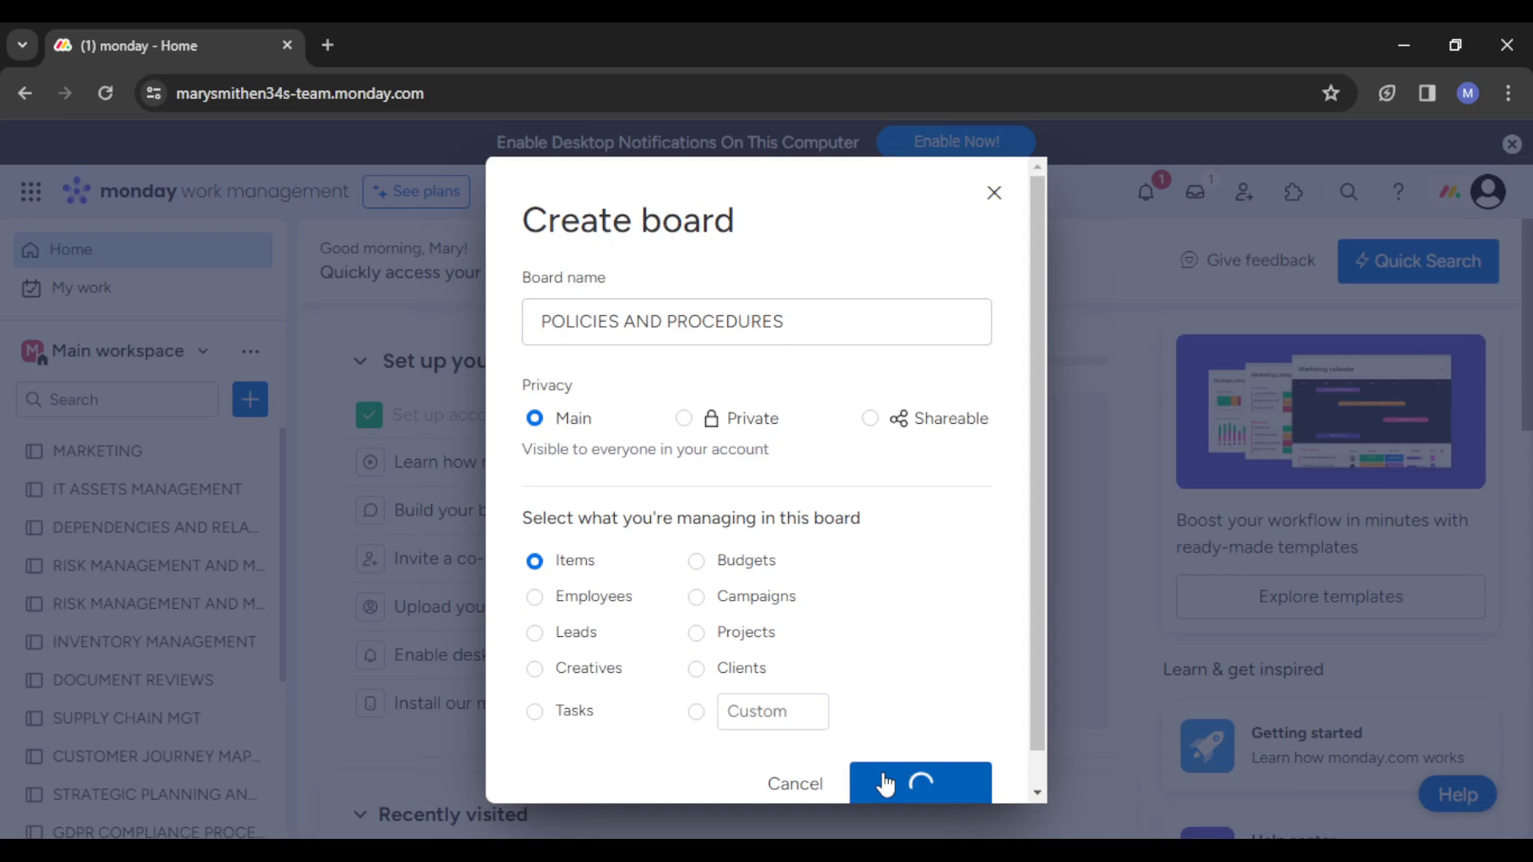
Select the new POLICIES AND PROCEDURES board in the Main workspace sidebar while it loads
click(920, 783)
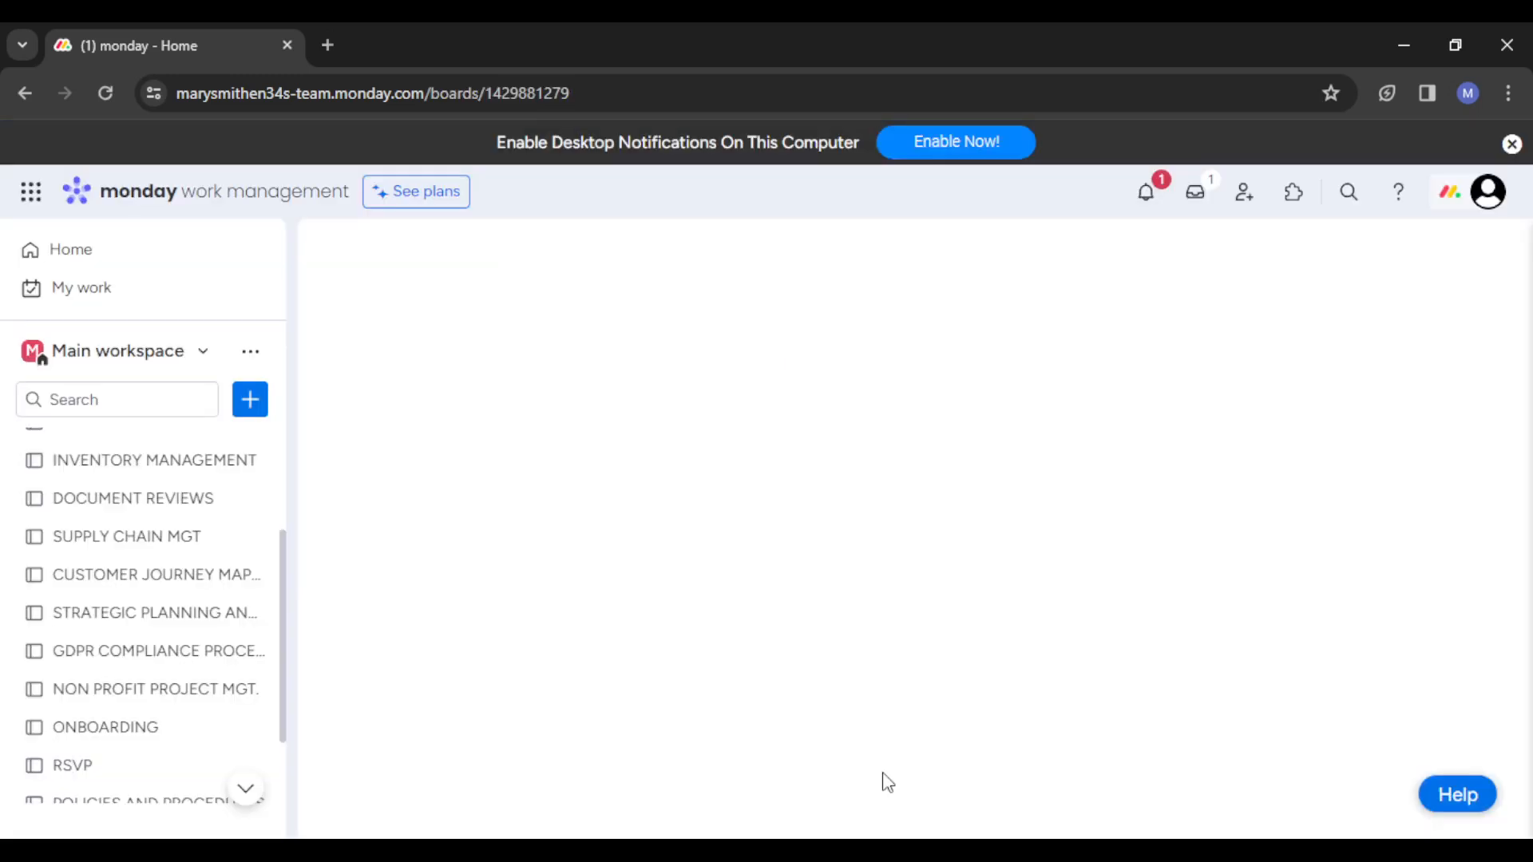
click(158, 518)
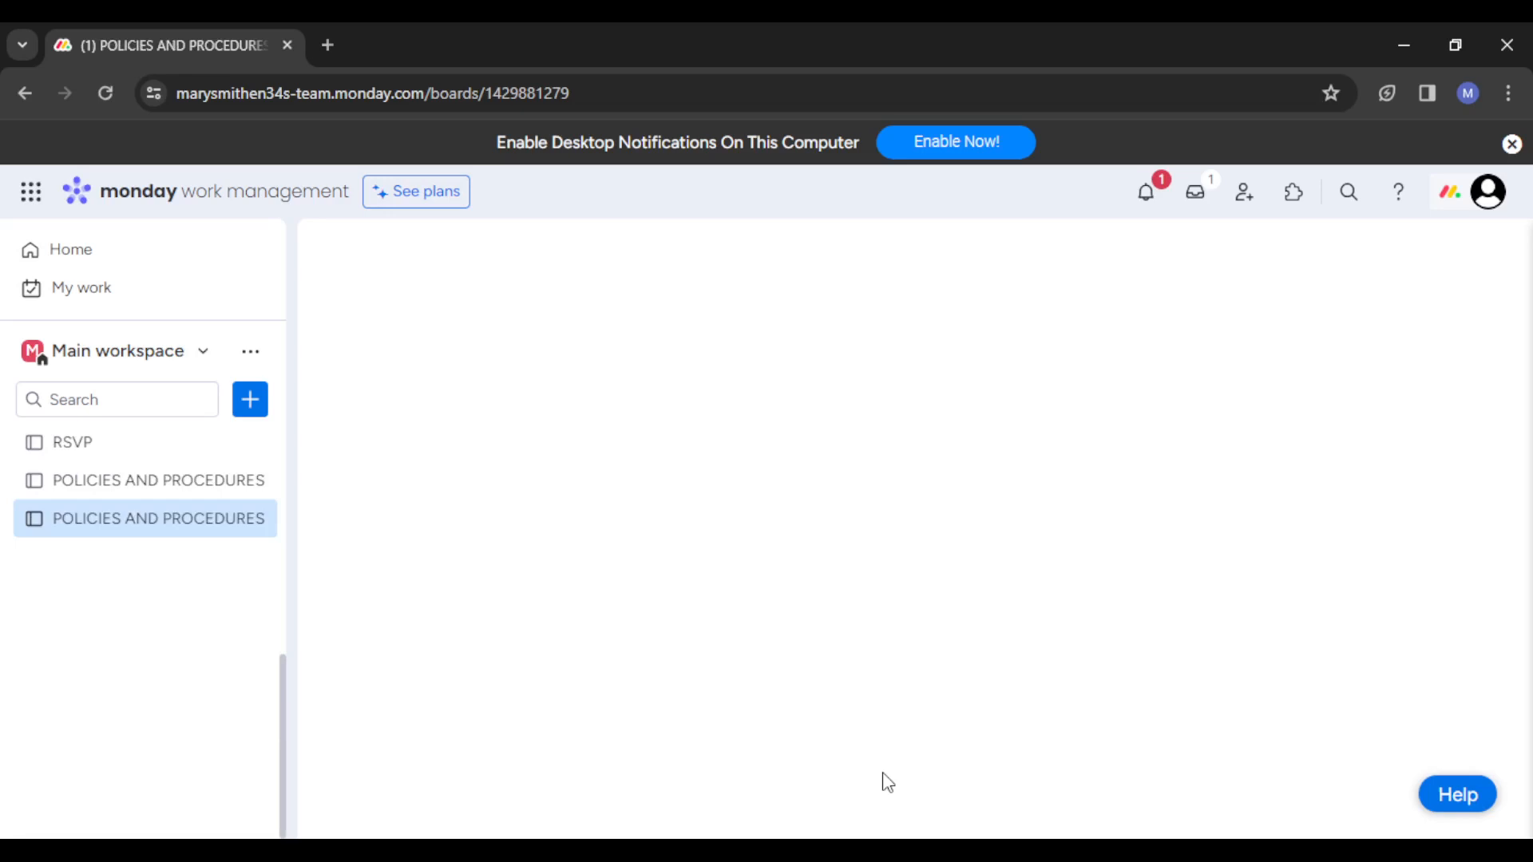
mouse_move(837, 722)
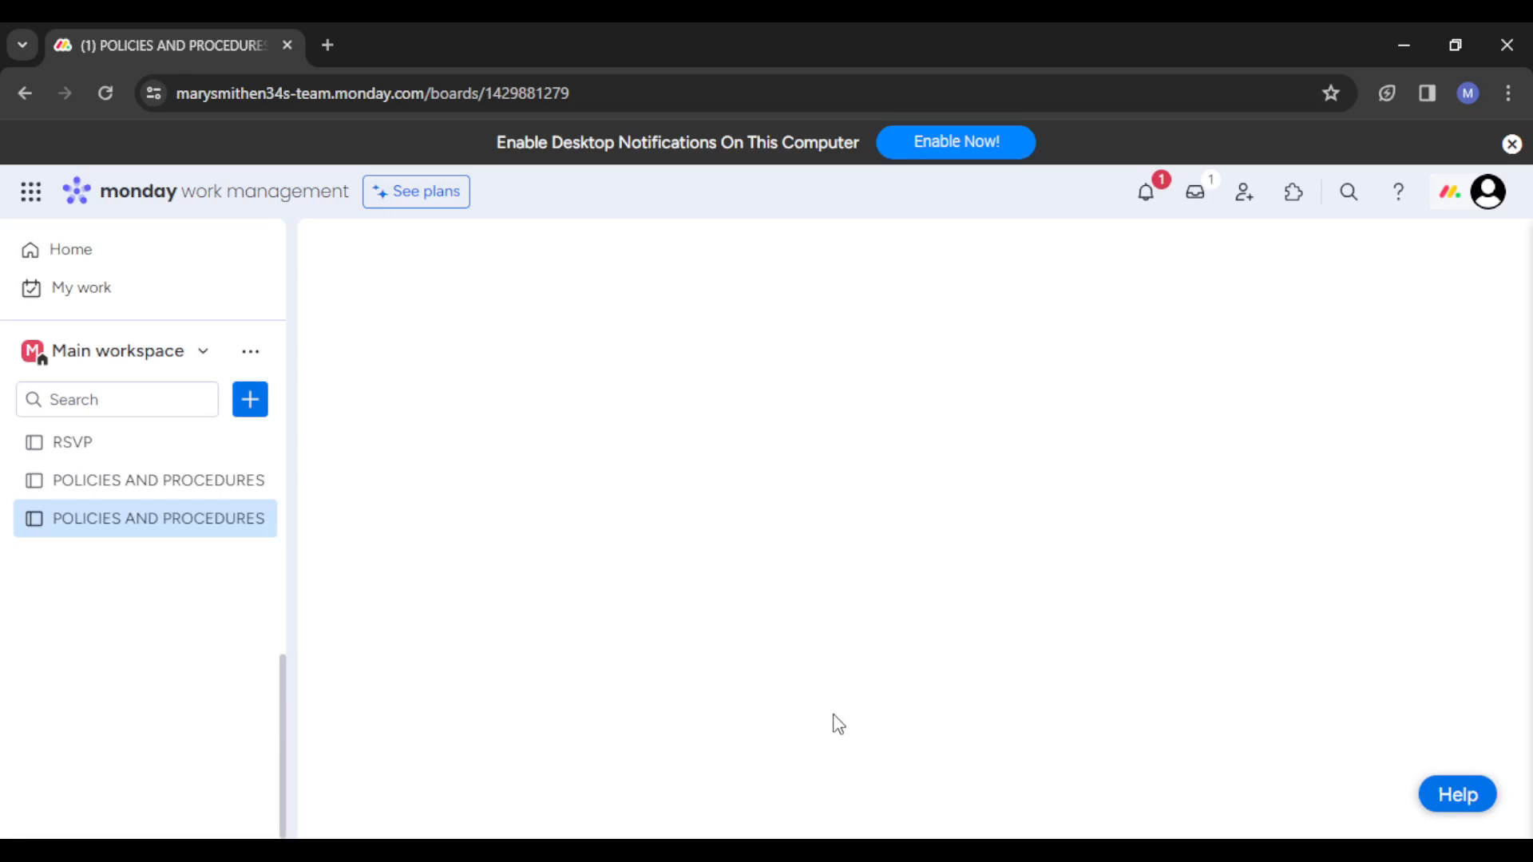
mouse_move(821, 701)
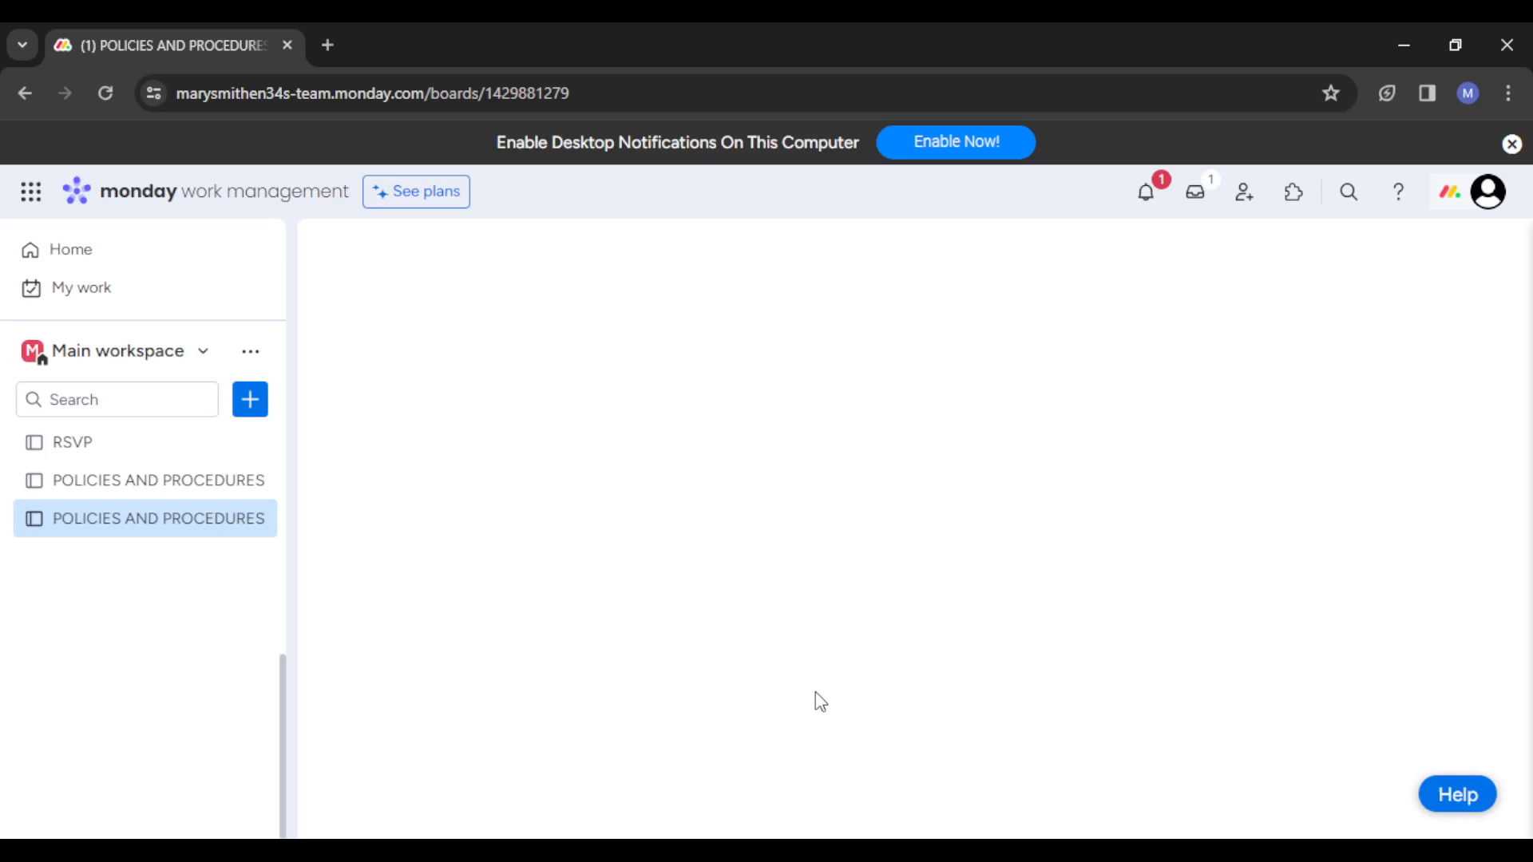
mouse_move(734, 661)
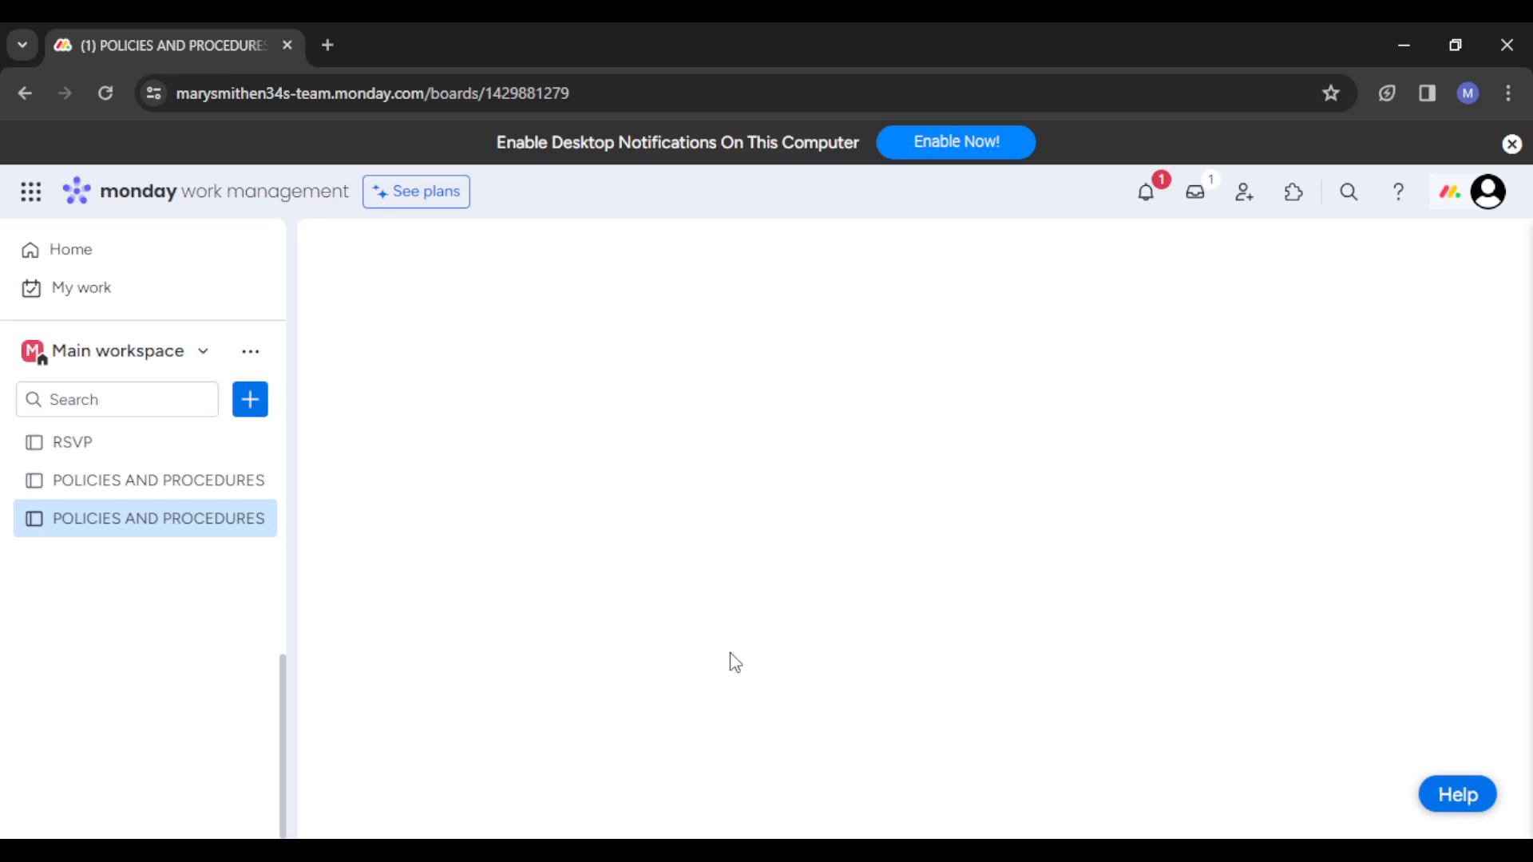
mouse_move(714, 551)
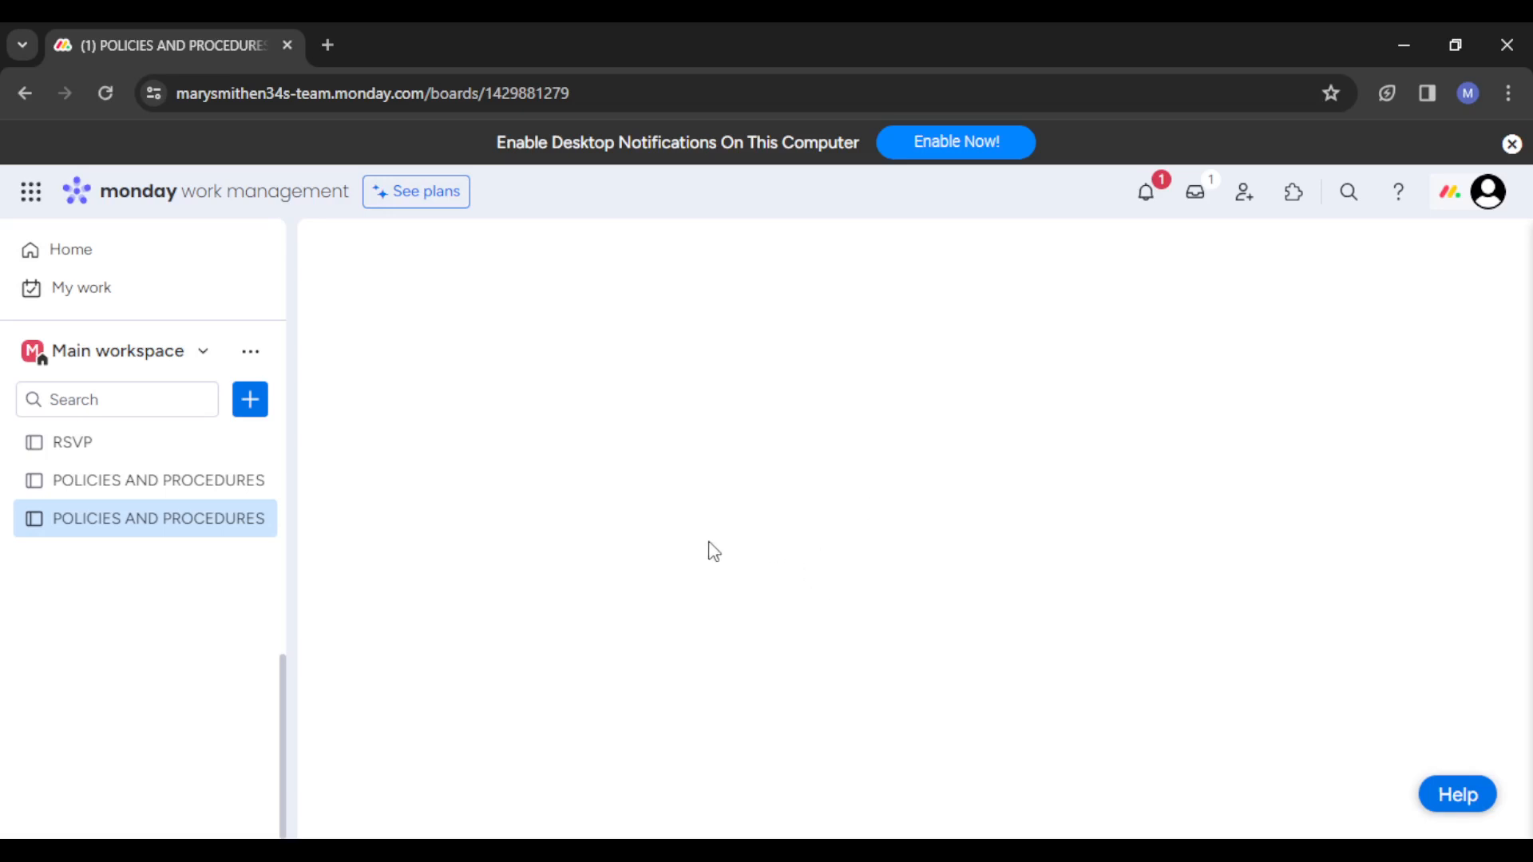
mouse_move(171, 459)
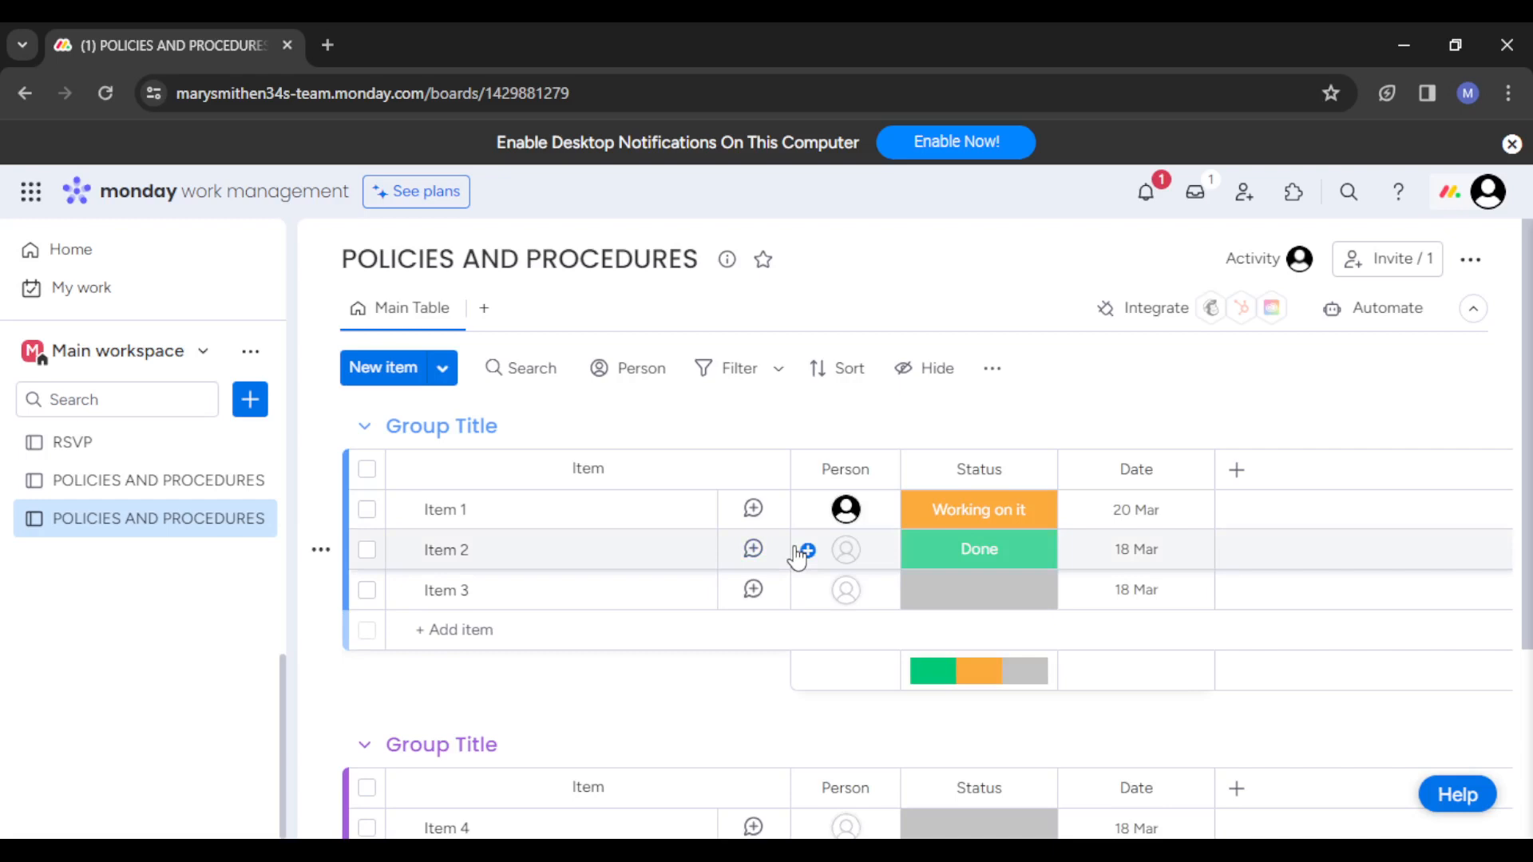
mouse_move(1236, 470)
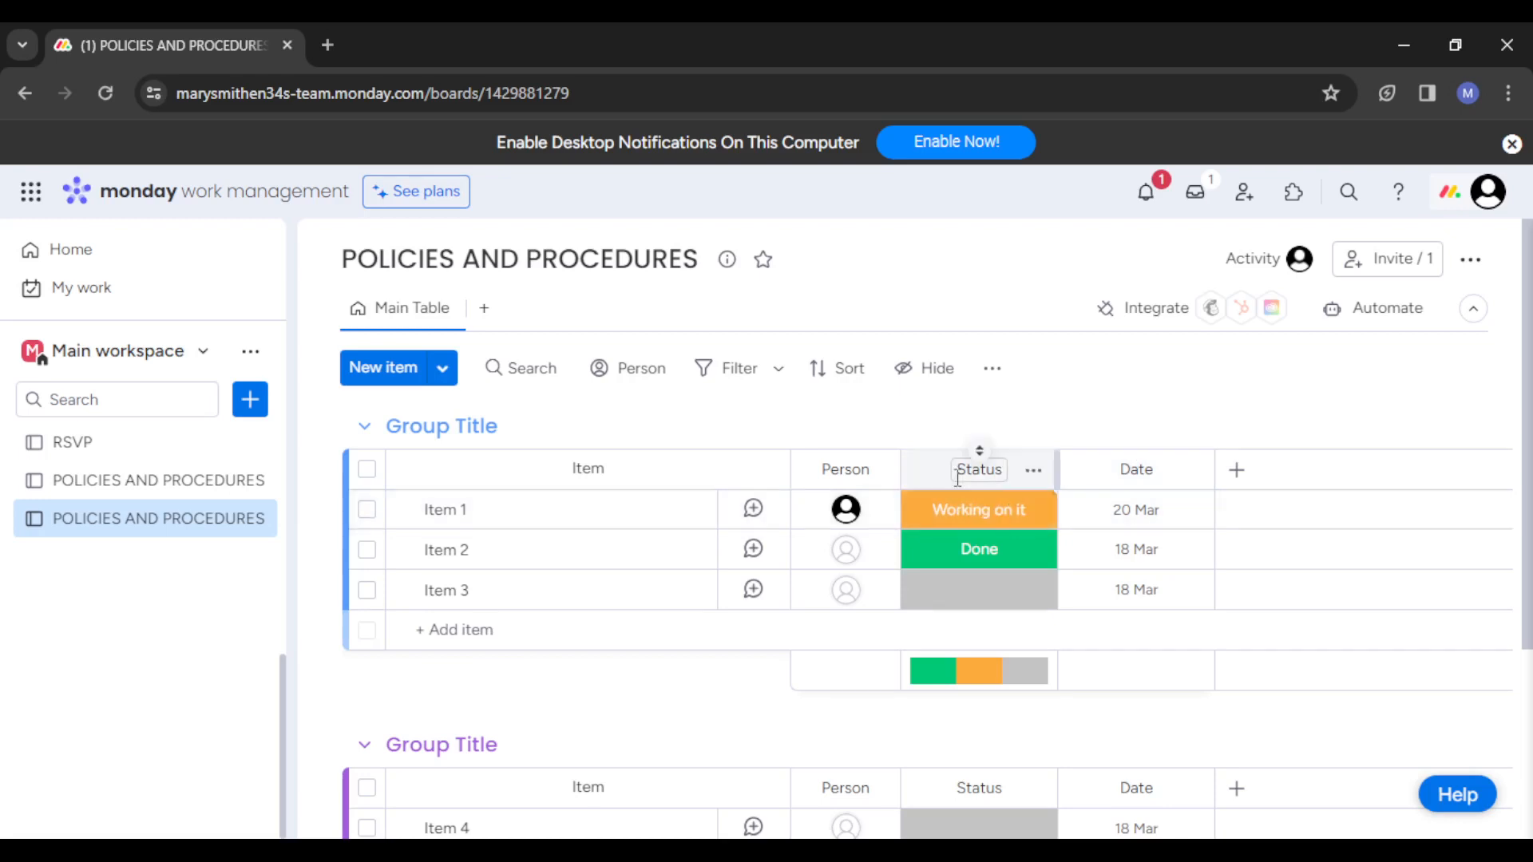
mouse_move(1018, 474)
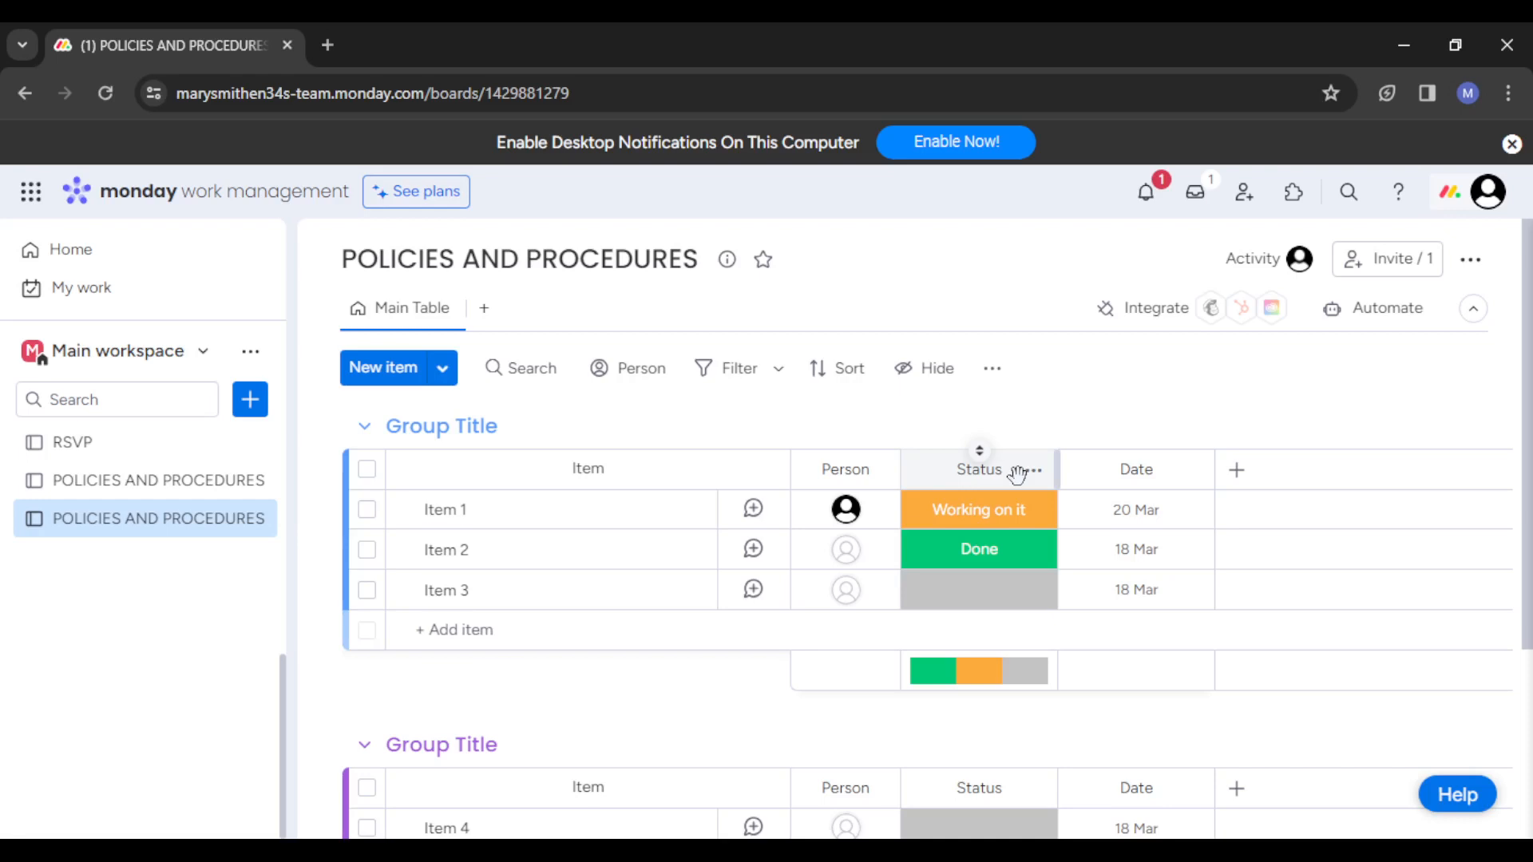
mouse_move(1018, 554)
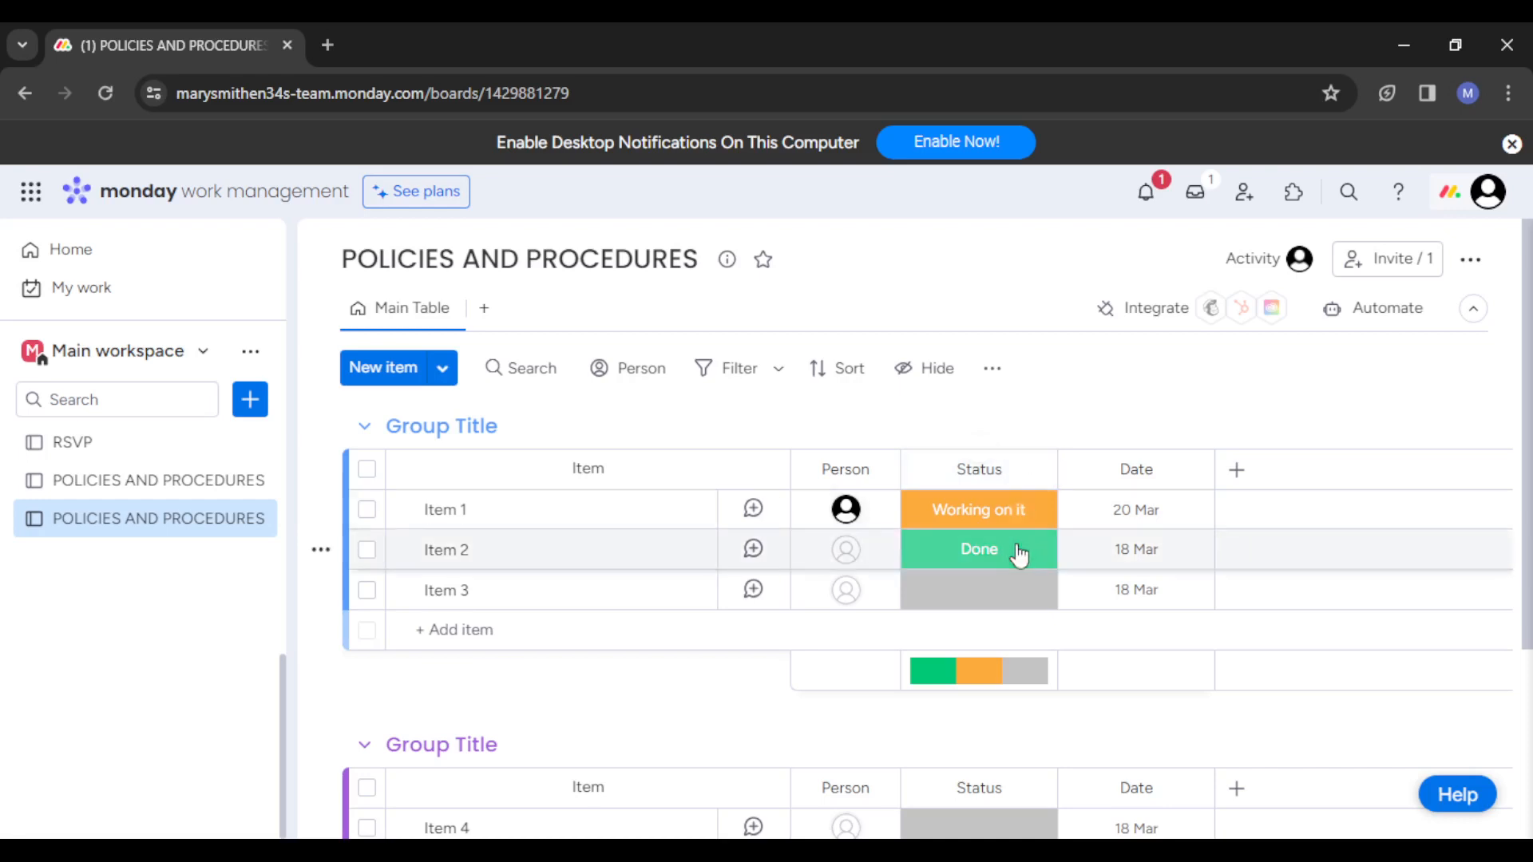
mouse_move(1017, 509)
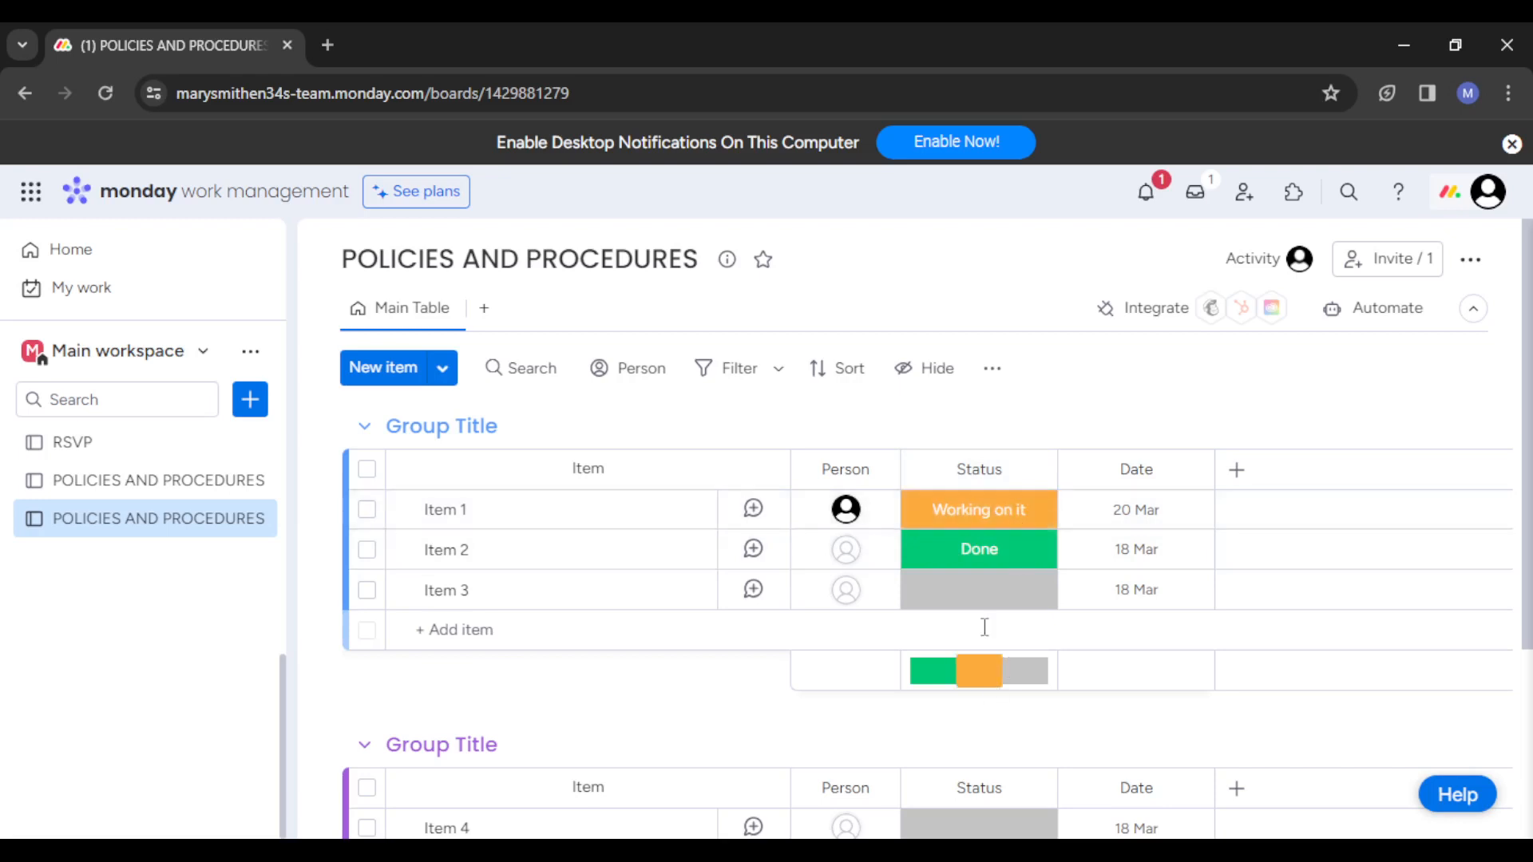
mouse_move(806, 547)
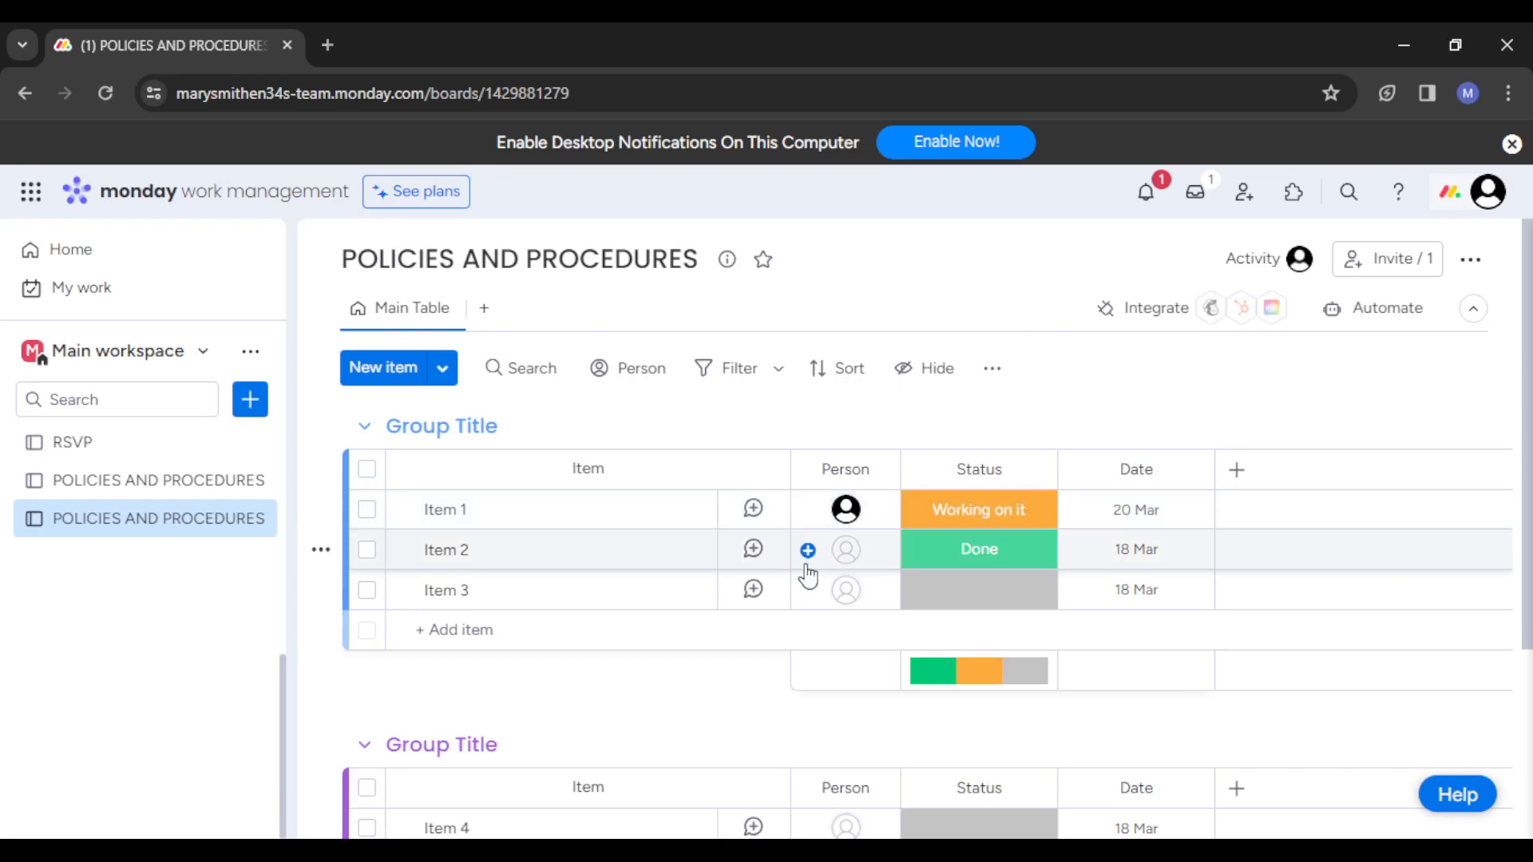
mouse_move(809, 481)
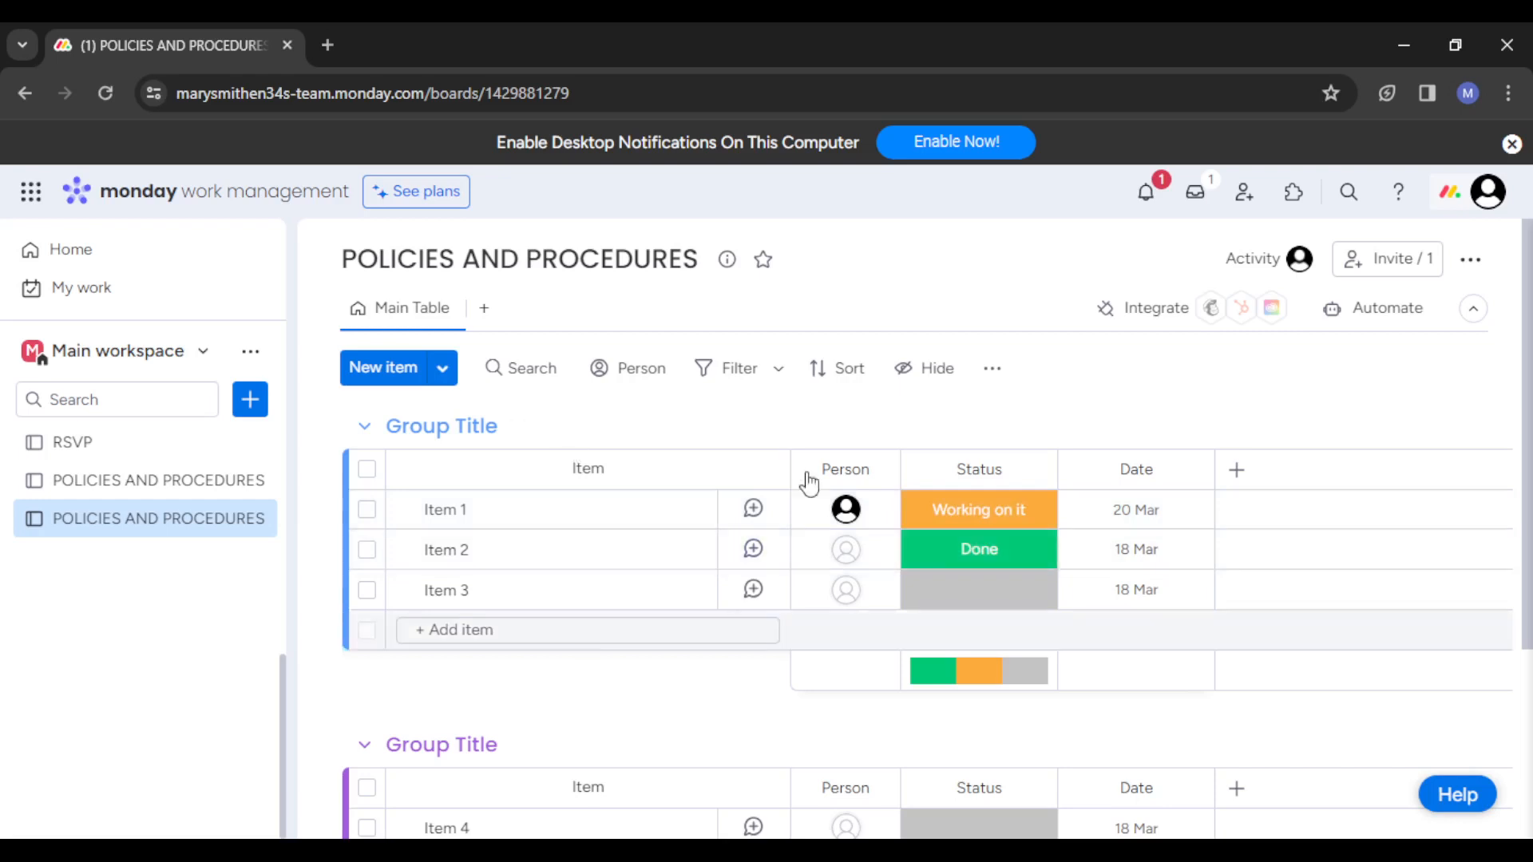
mouse_move(1327, 265)
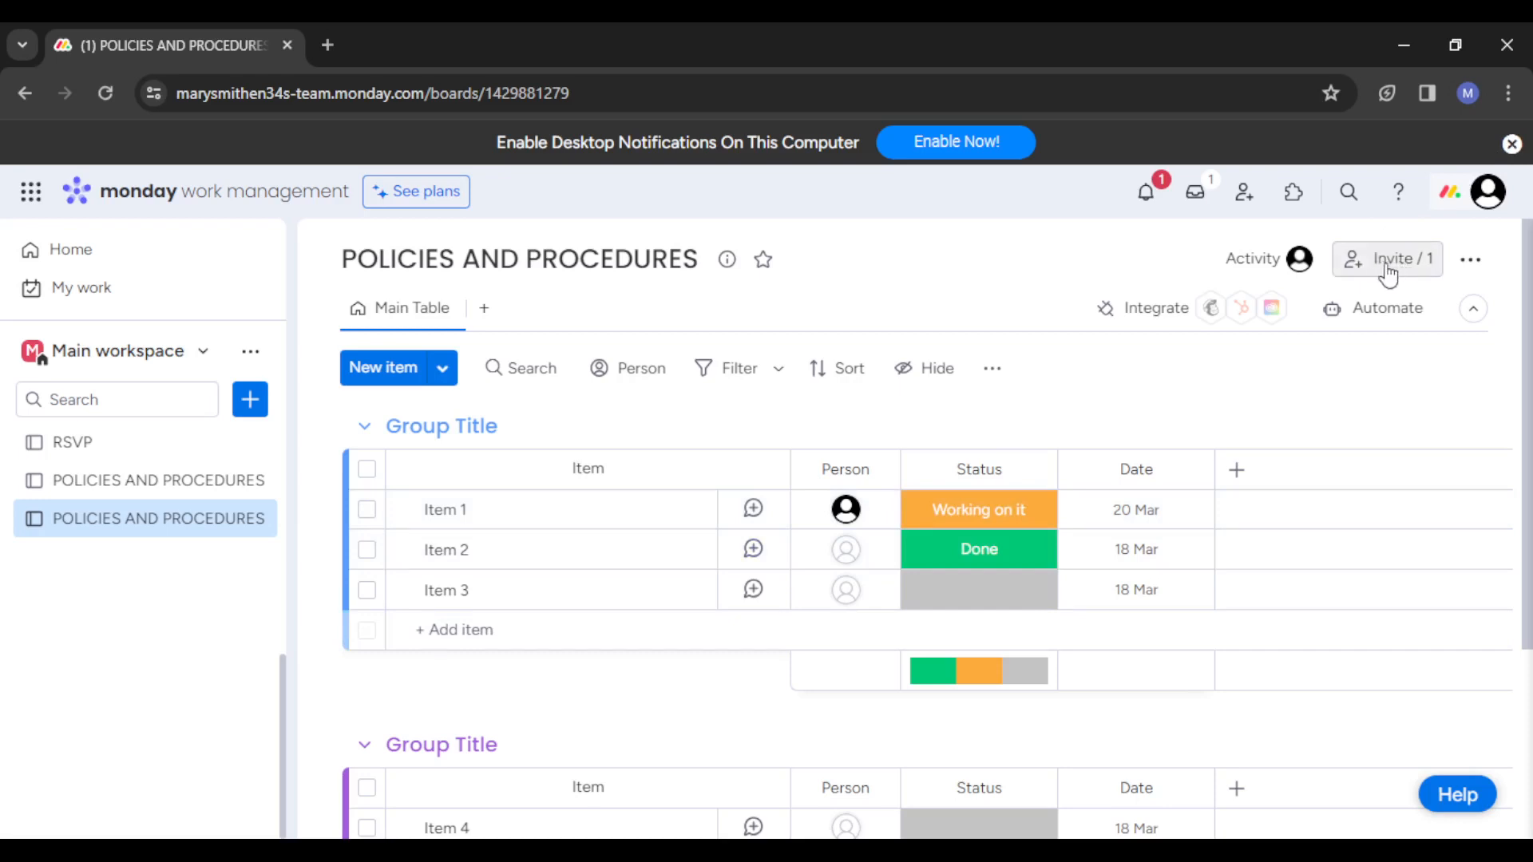
mouse_move(1179, 216)
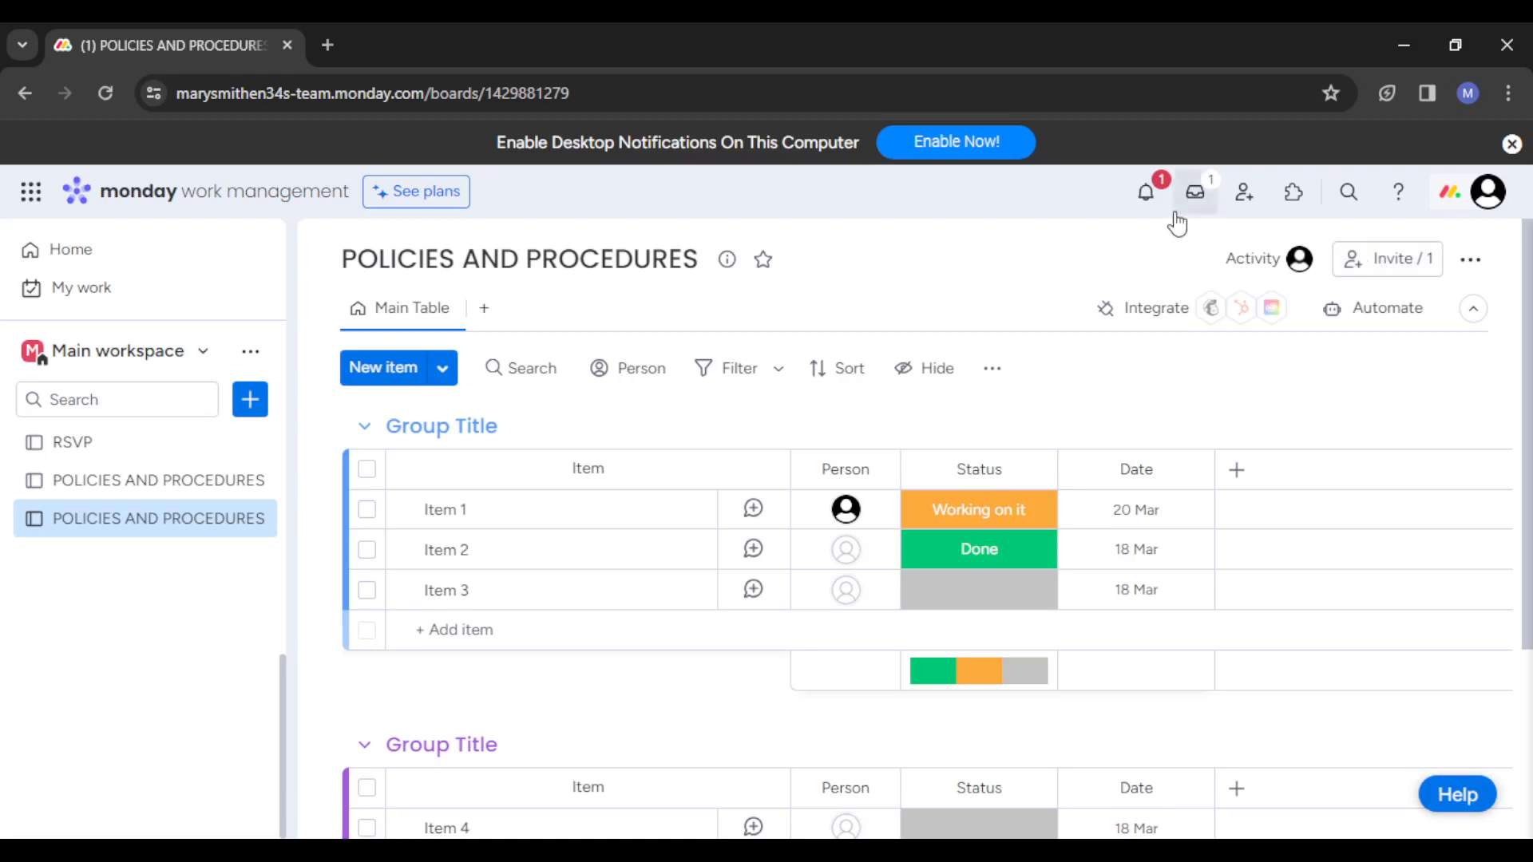
mouse_move(1147, 190)
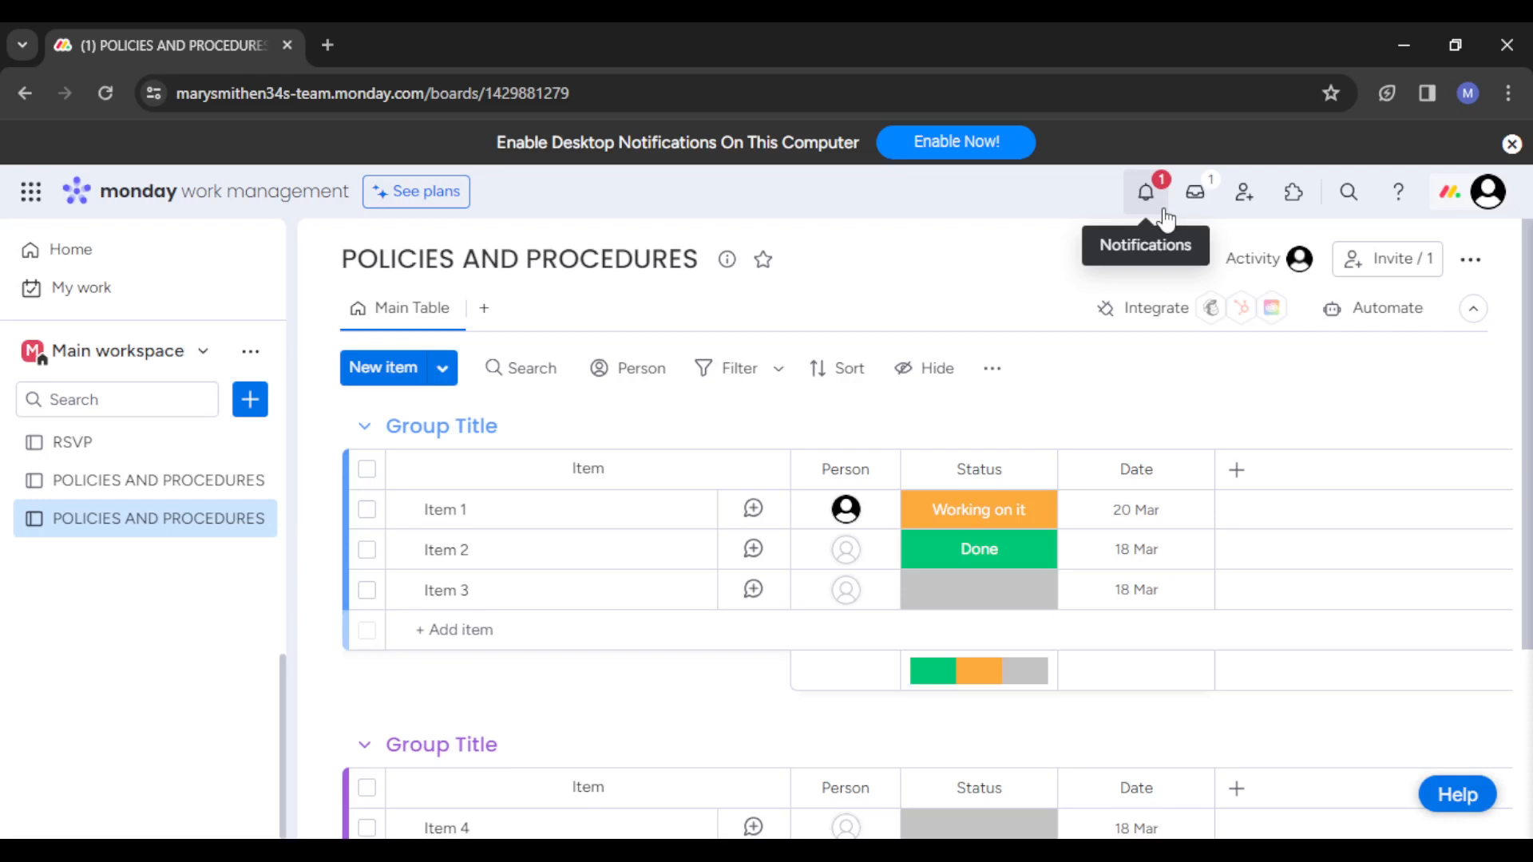
mouse_move(1164, 268)
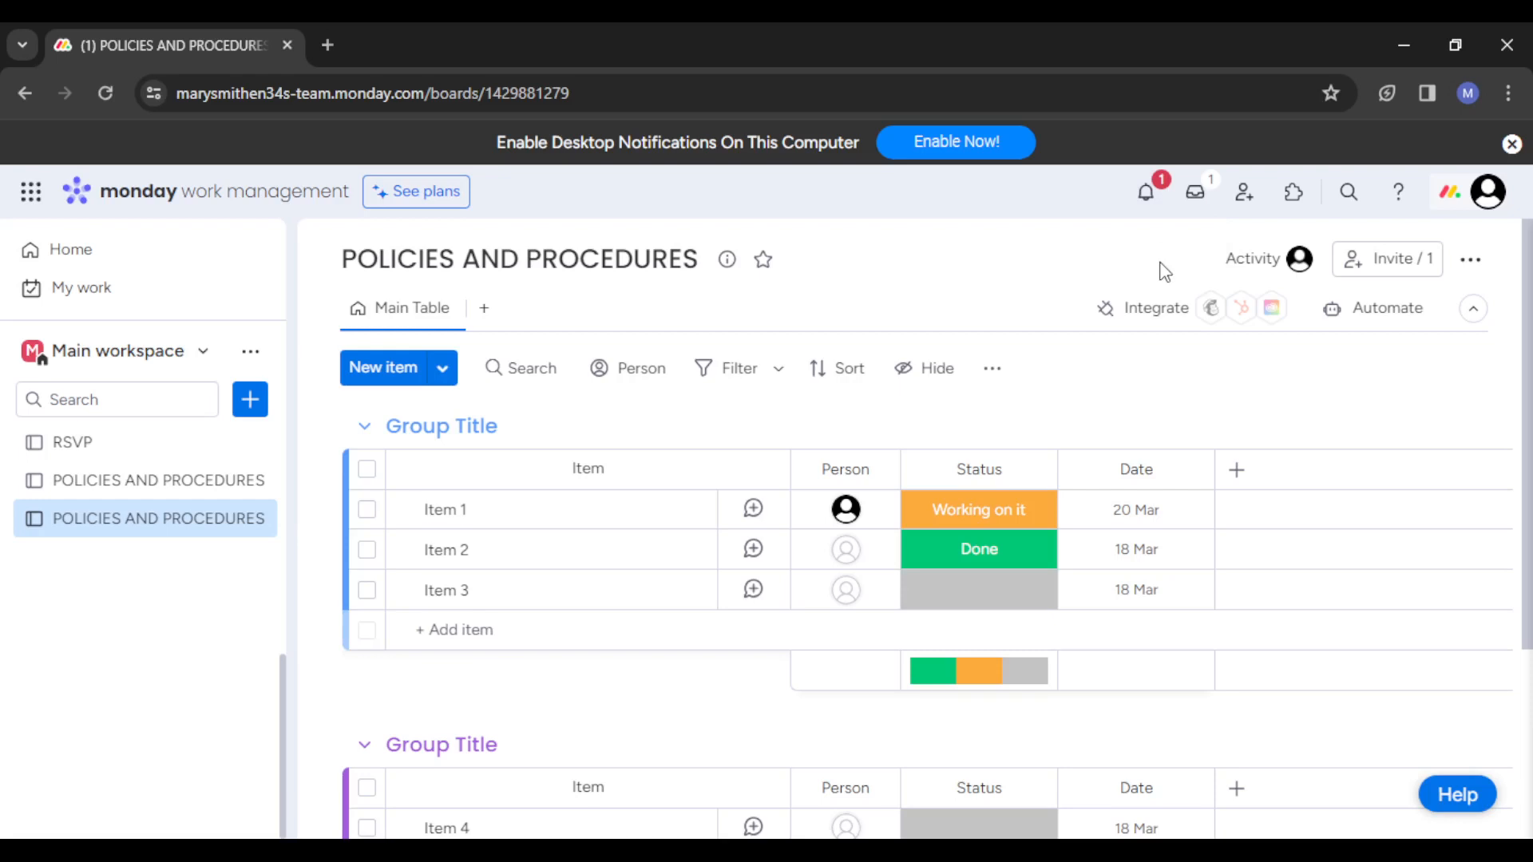